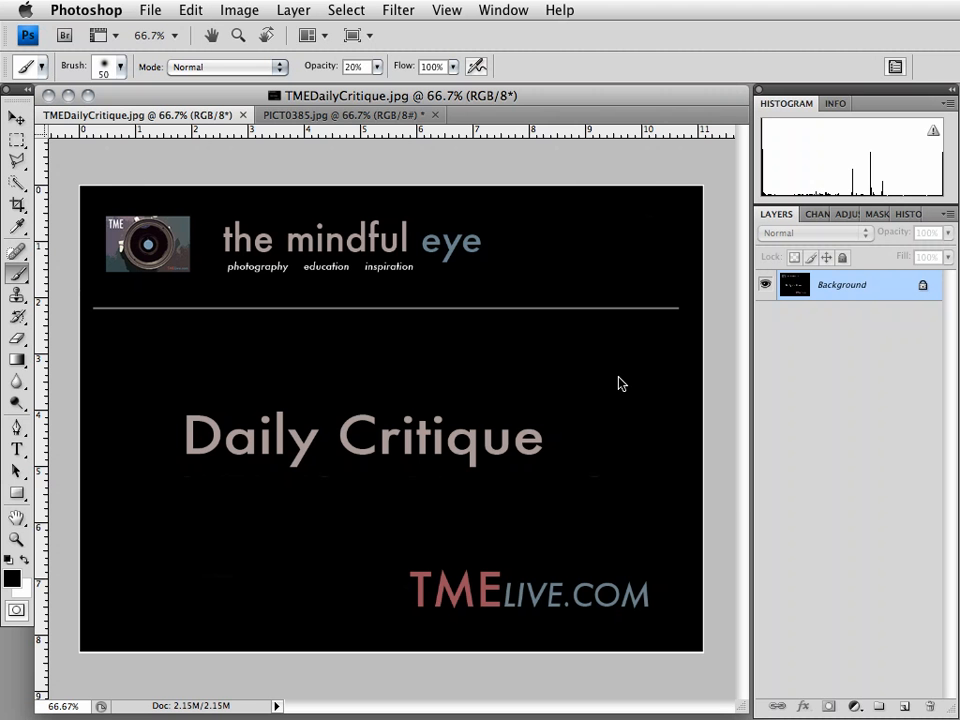
- Switch to PICT0385.jpg and paint a red brush stroke over the sky above the sculpture
click(345, 114)
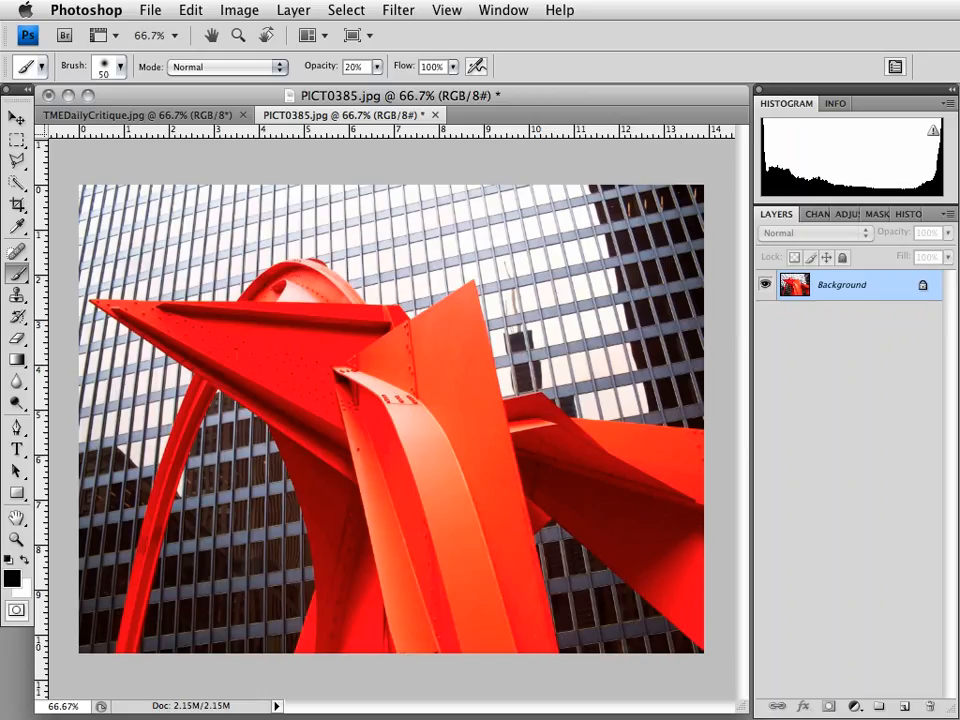
mouse_move(660, 491)
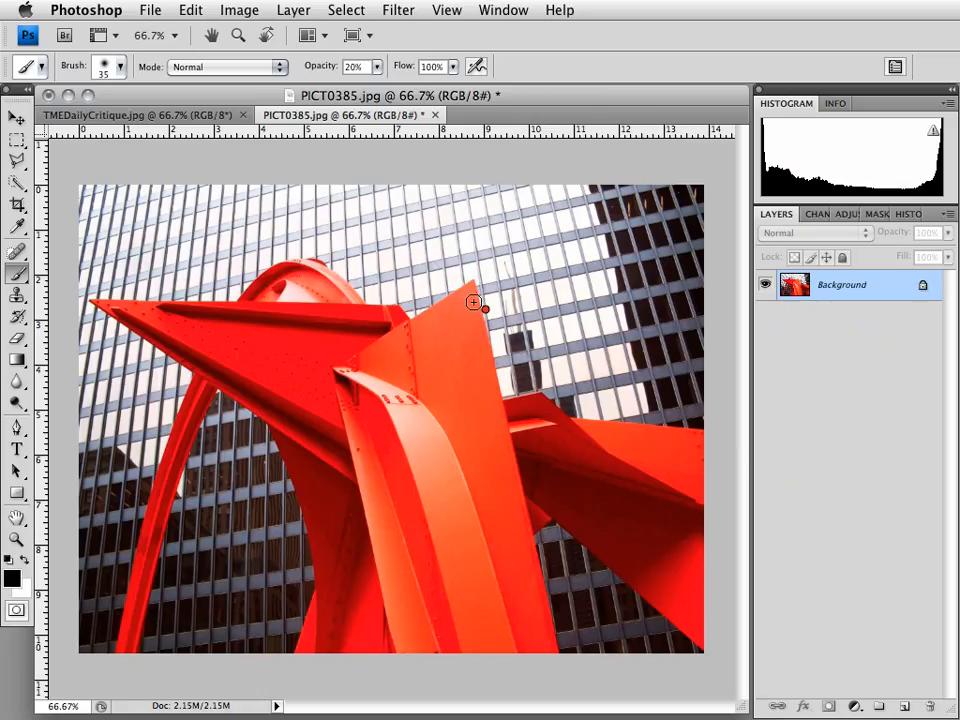
drag(474, 302, 417, 242)
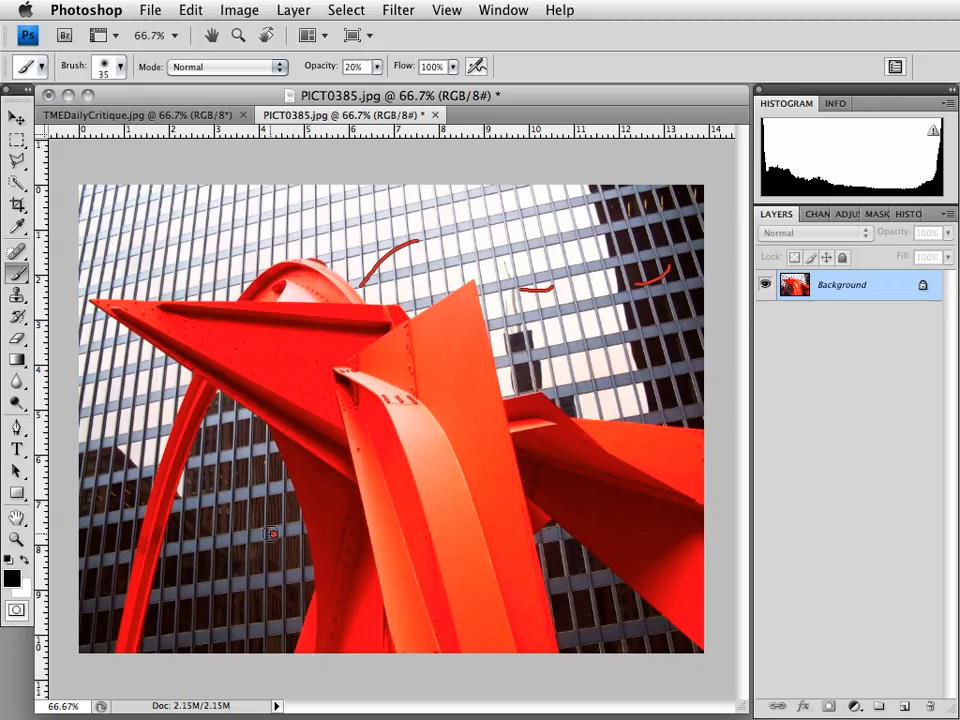
mouse_move(235, 490)
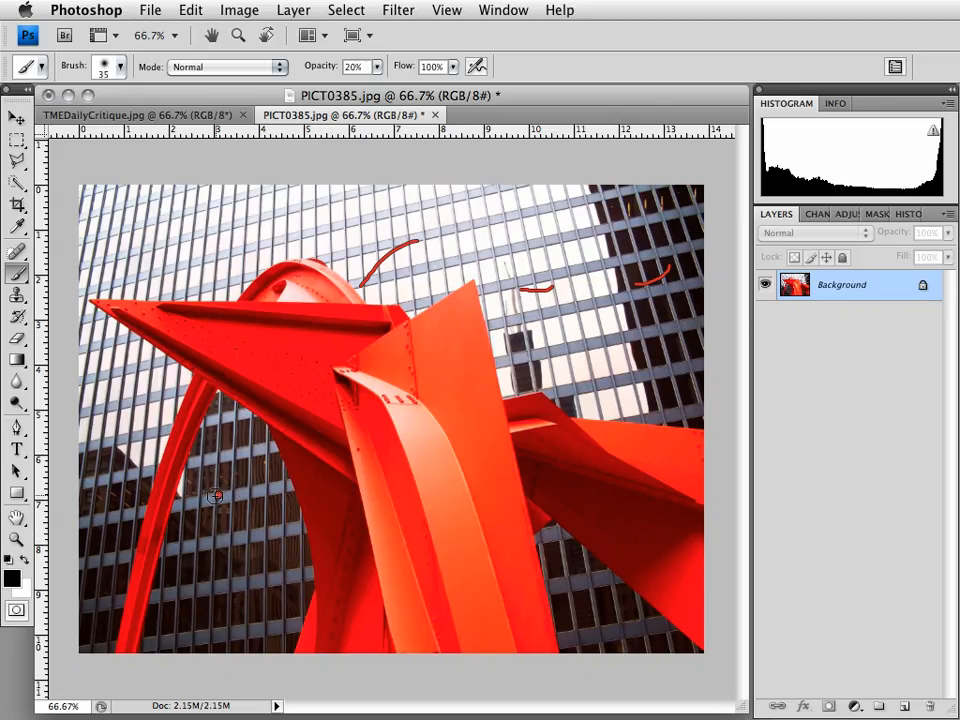
mouse_move(92, 485)
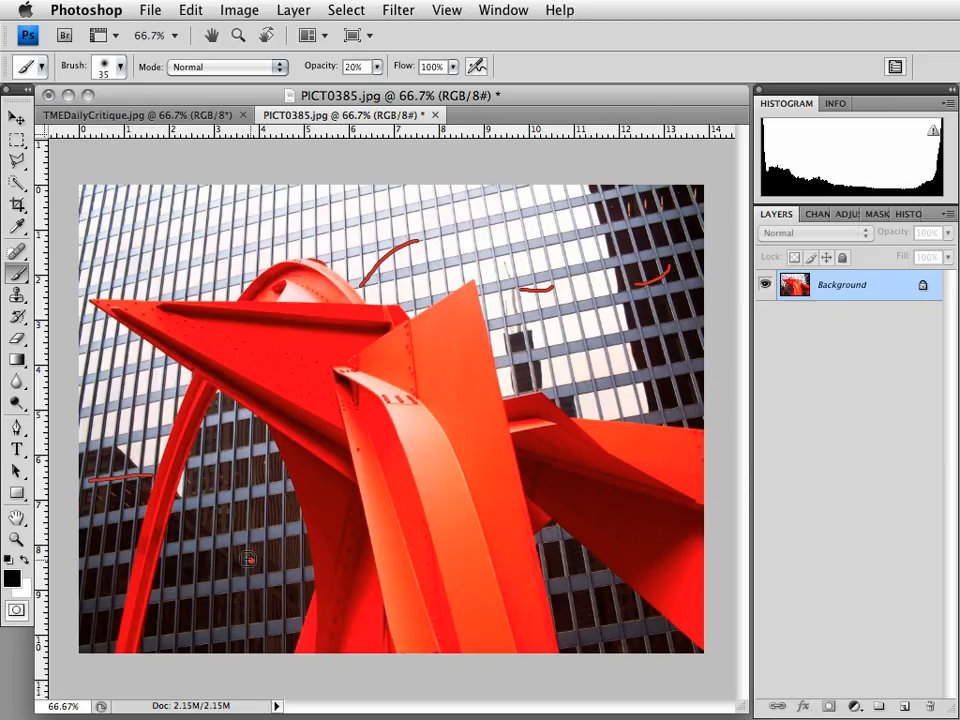
mouse_move(233, 438)
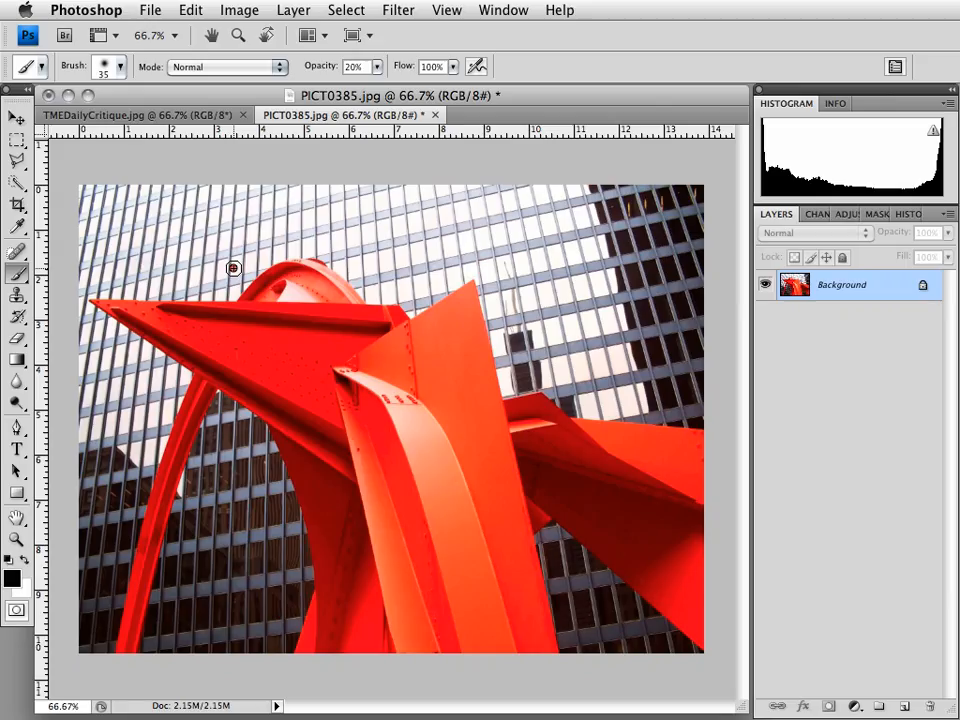
mouse_move(195, 252)
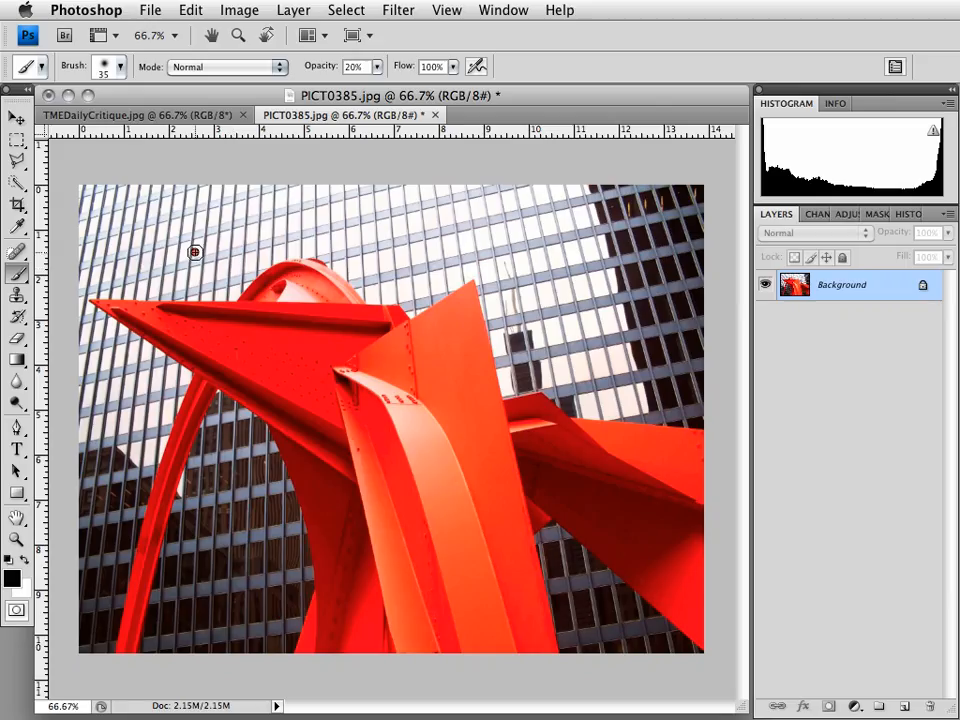
mouse_move(188, 259)
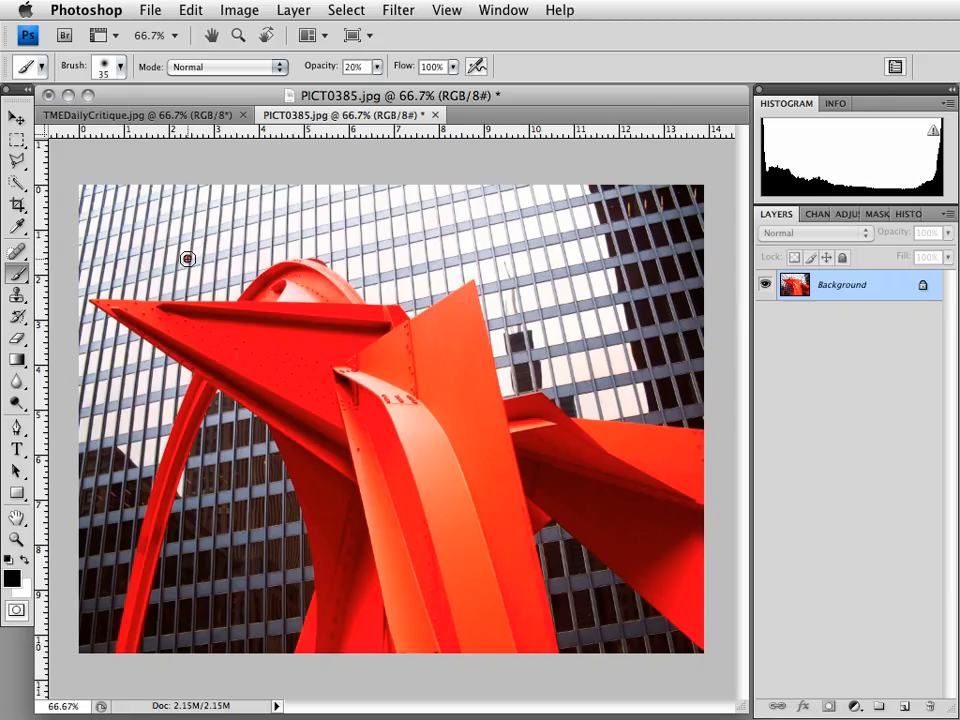
mouse_move(184, 263)
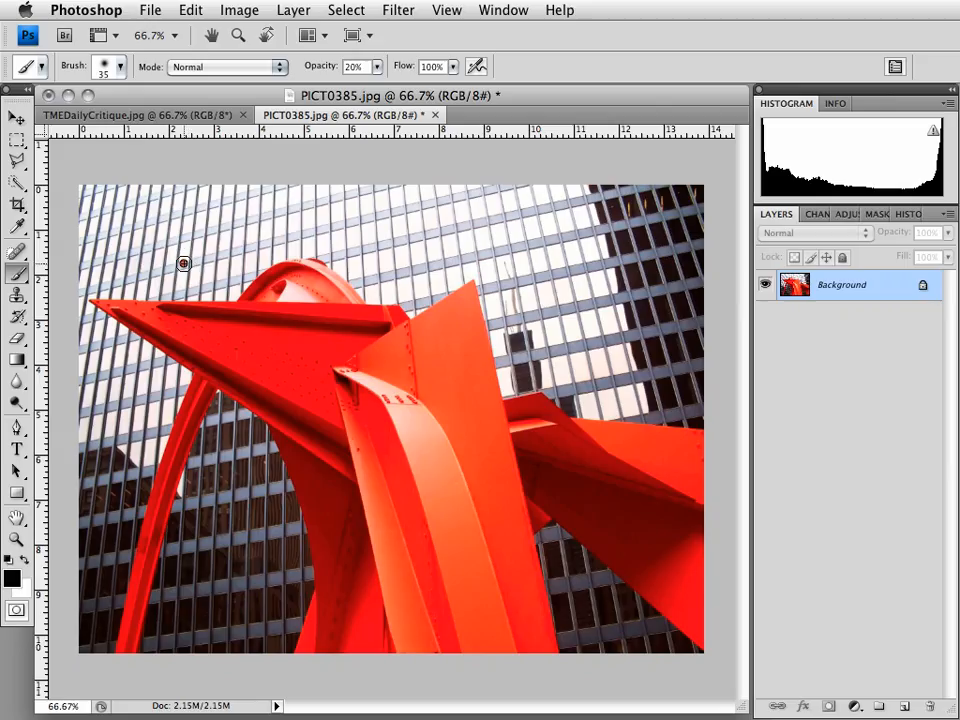
mouse_move(190, 261)
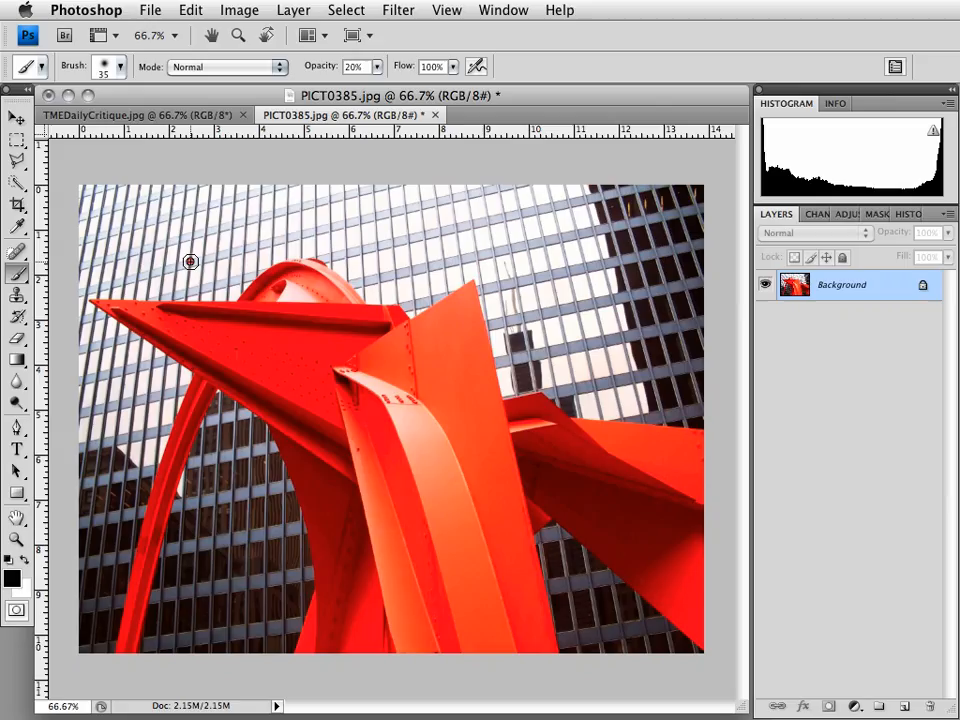
mouse_move(162, 269)
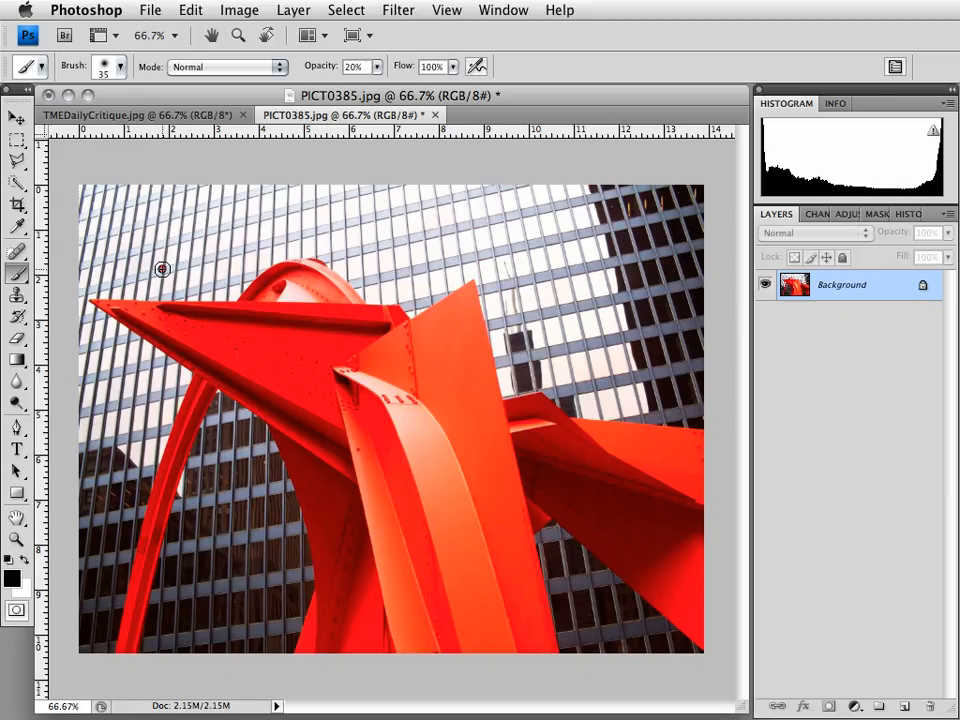
drag(160, 268, 300, 242)
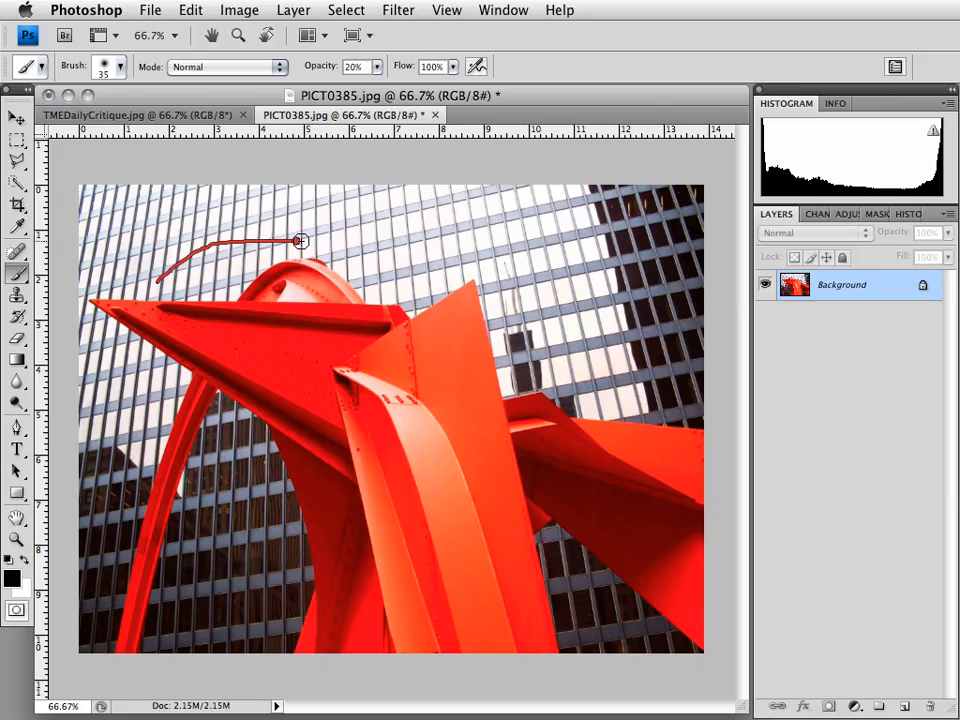
drag(300, 241, 580, 320)
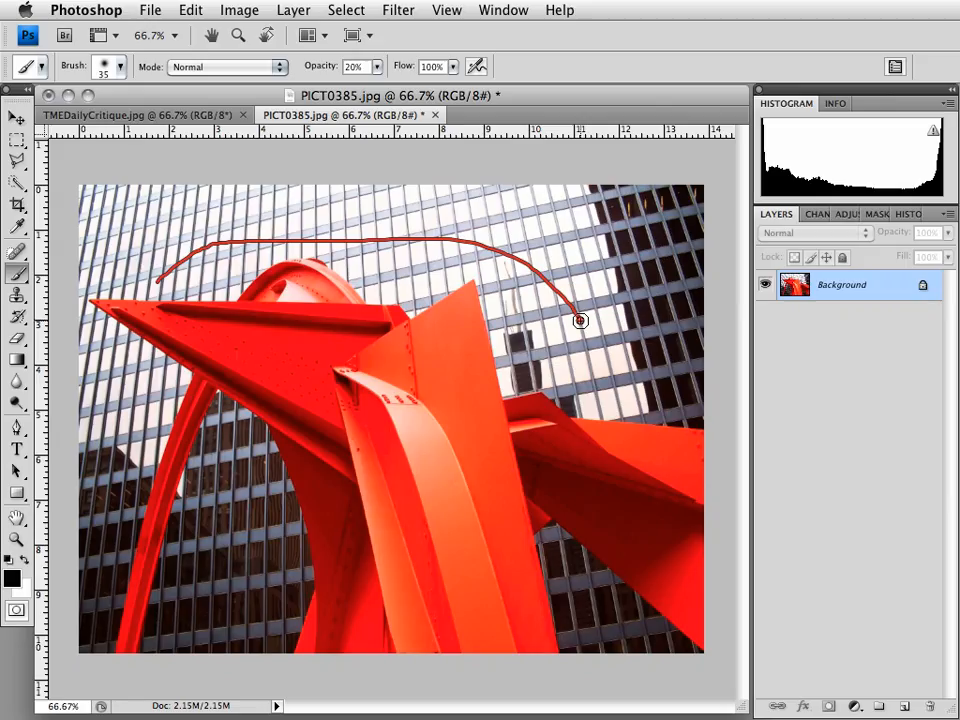
mouse_move(557, 315)
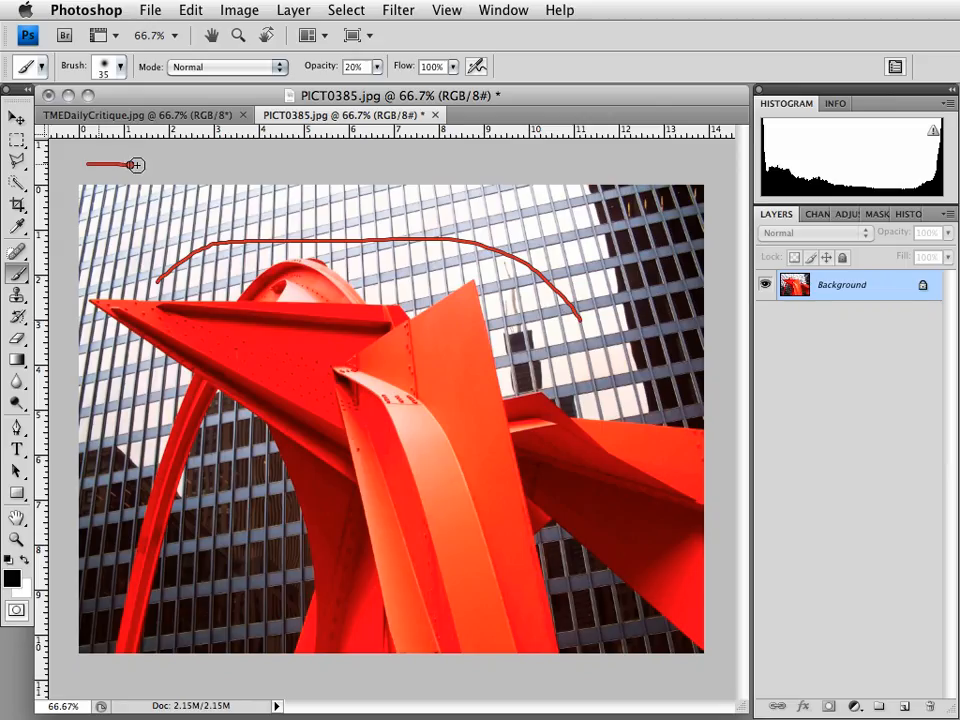
drag(205, 150, 205, 197)
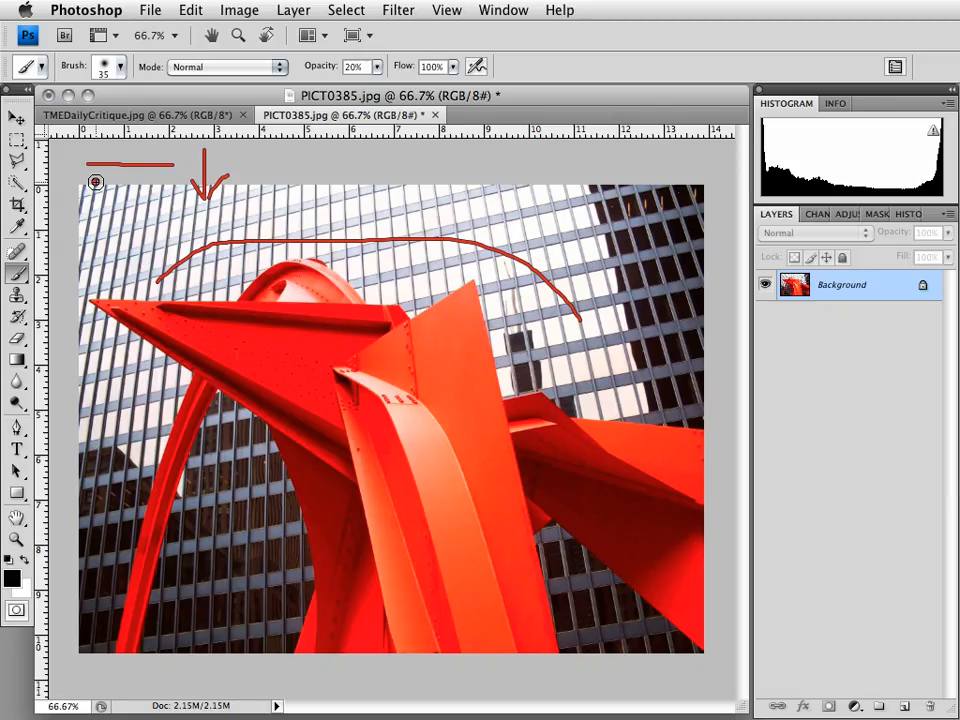
mouse_move(245, 200)
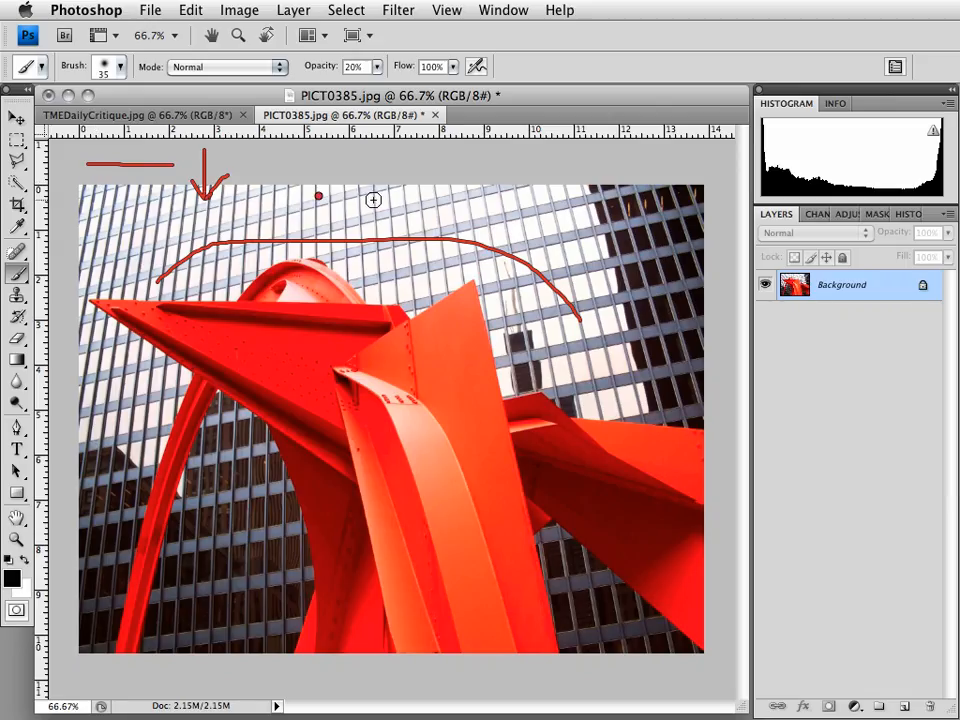
drag(318, 198, 577, 228)
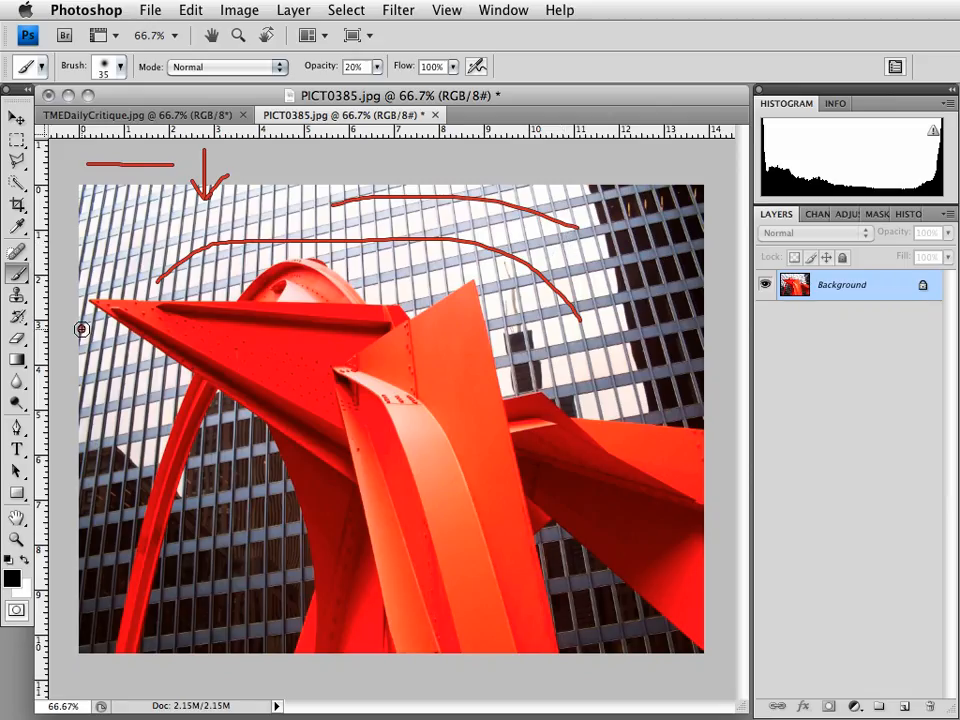
drag(83, 330, 575, 302)
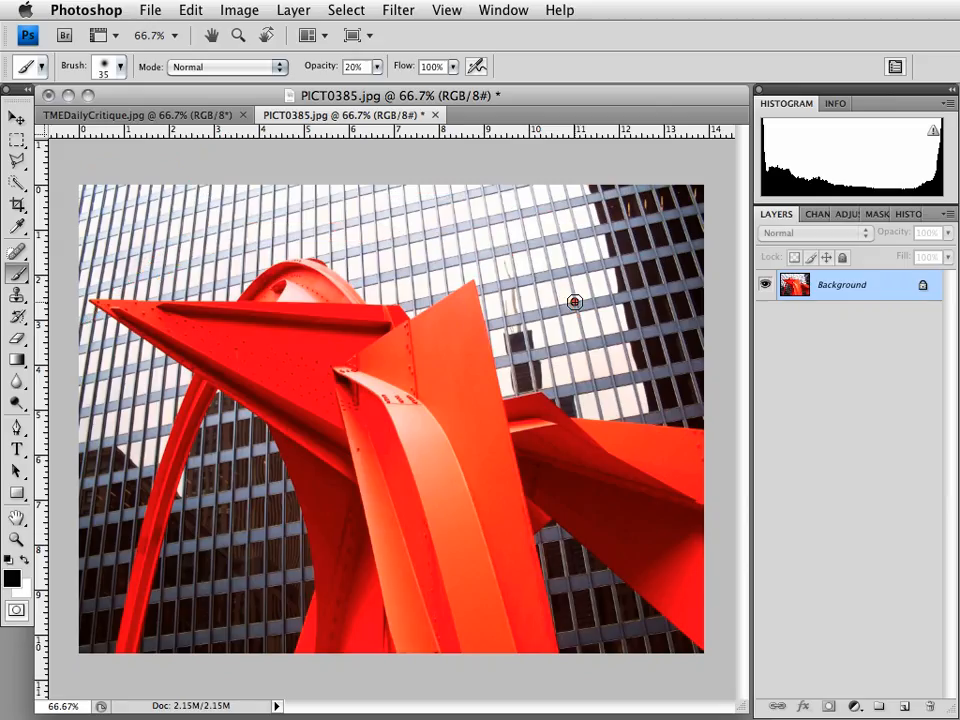
mouse_move(477, 238)
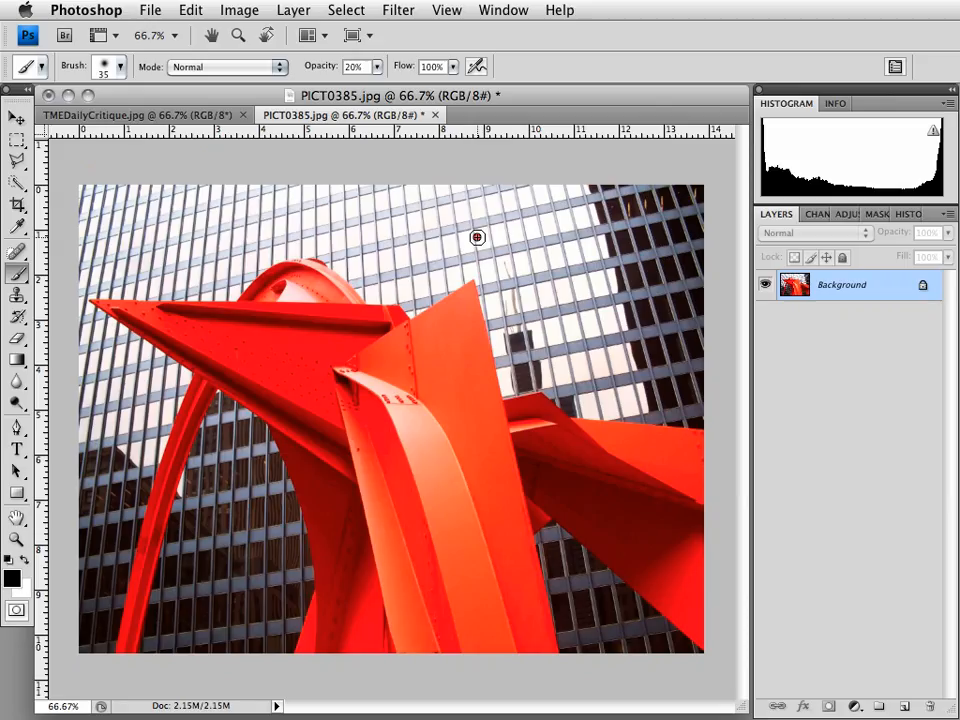
mouse_move(367, 237)
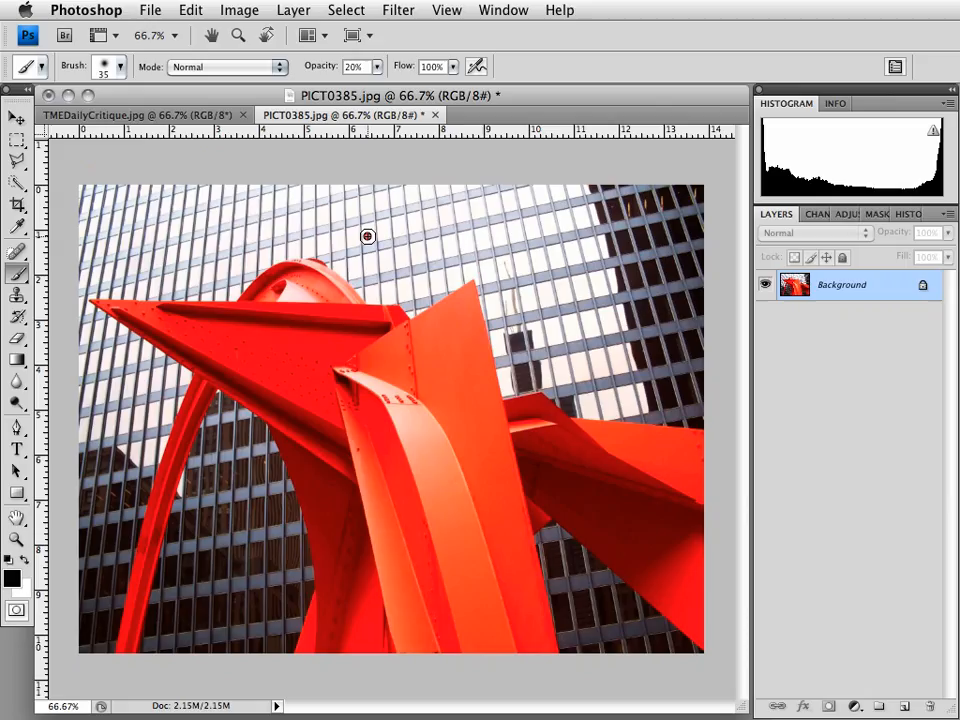
mouse_move(338, 232)
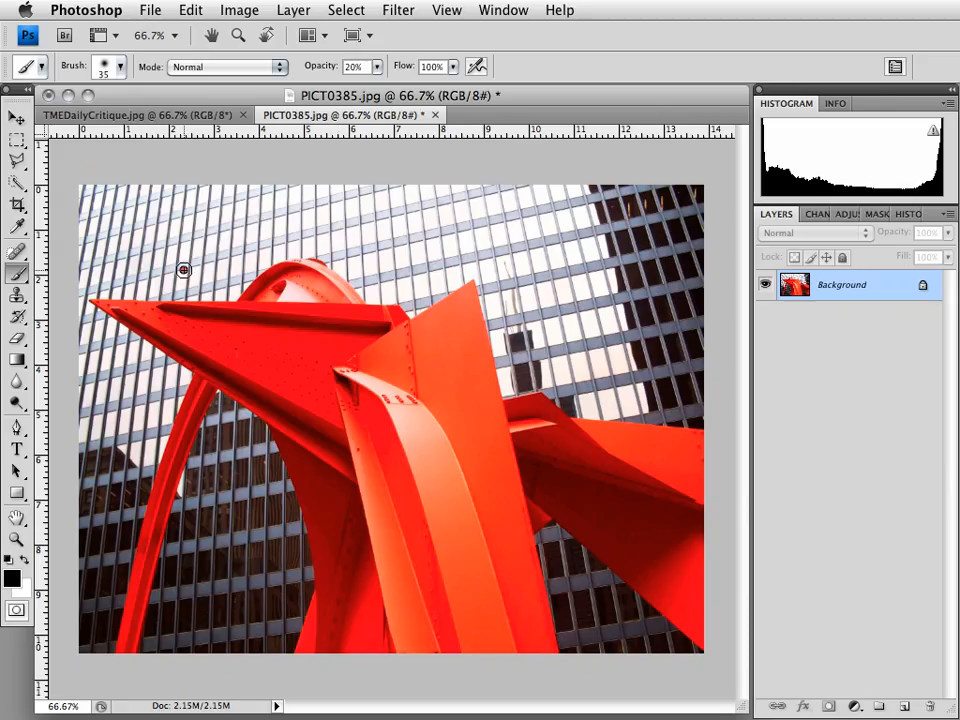
- Draw red arcs and arrows along the sculpture's top and down the photo's right side
drag(184, 270, 446, 237)
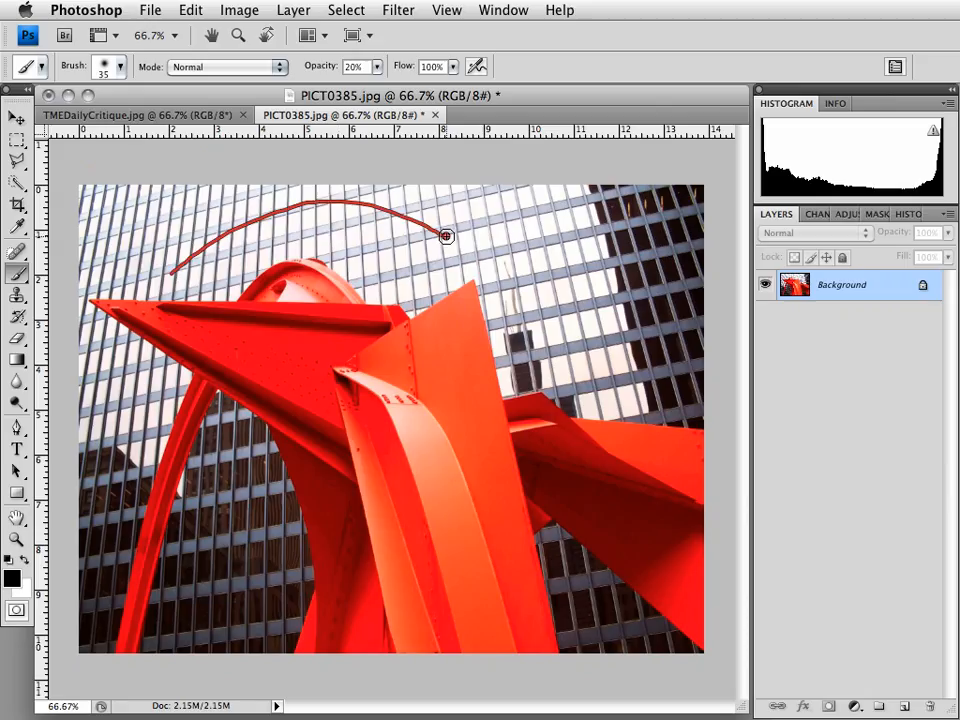
drag(446, 237, 186, 215)
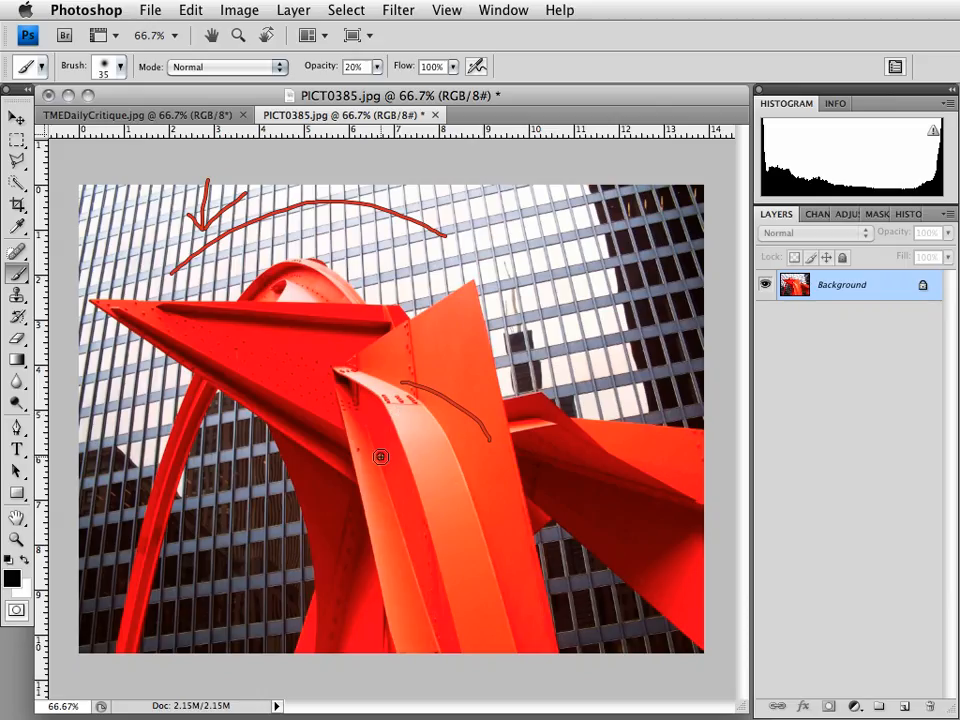
drag(380, 456, 248, 570)
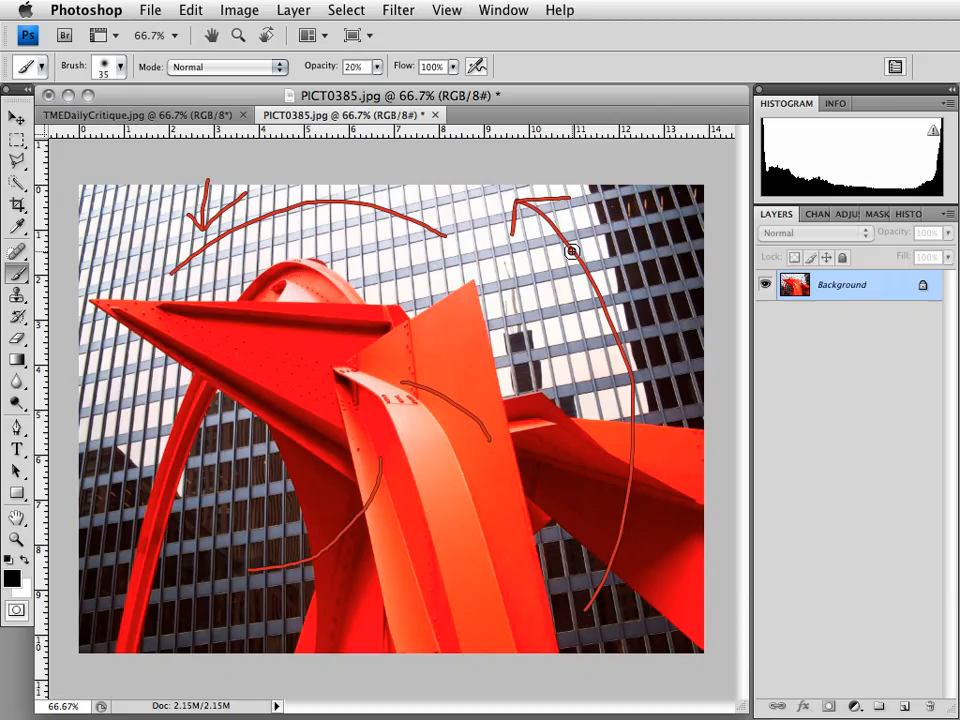
mouse_move(443, 277)
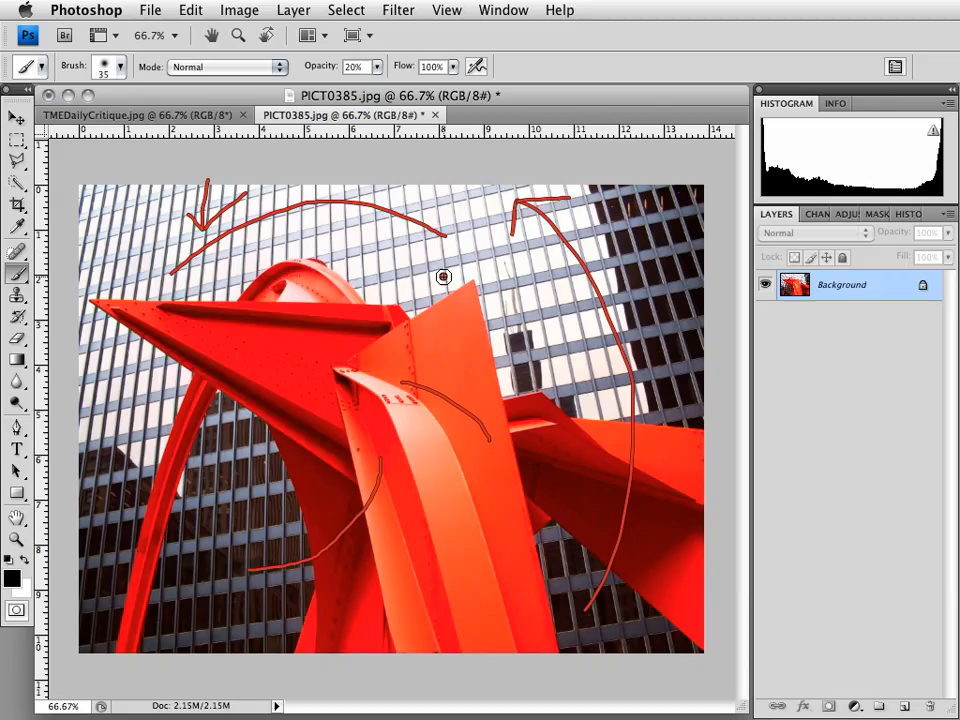
mouse_move(105, 343)
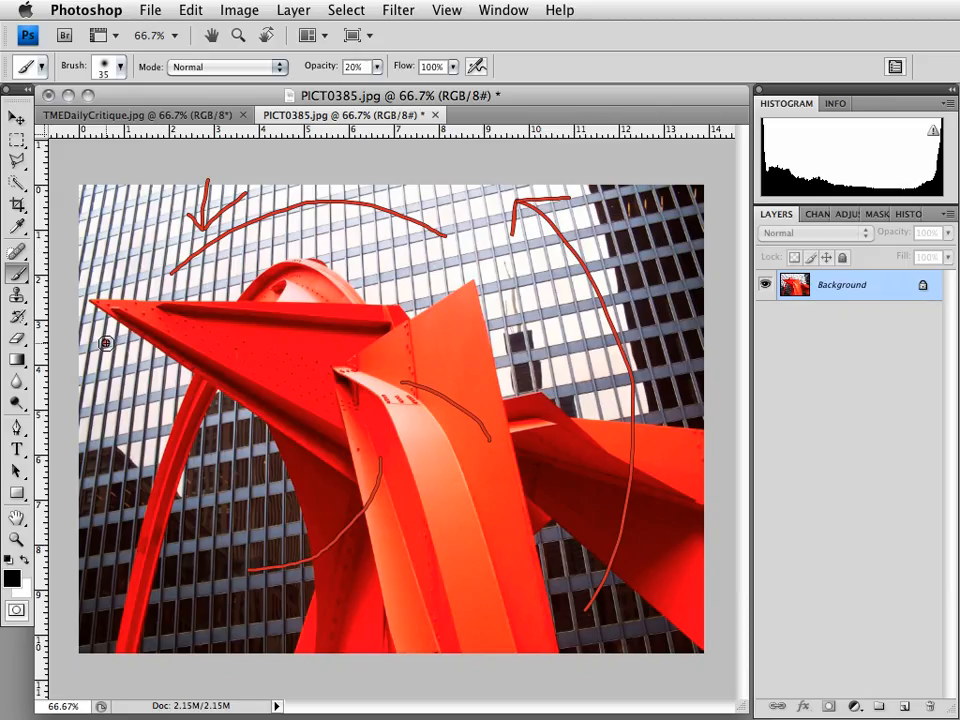
drag(105, 340, 440, 267)
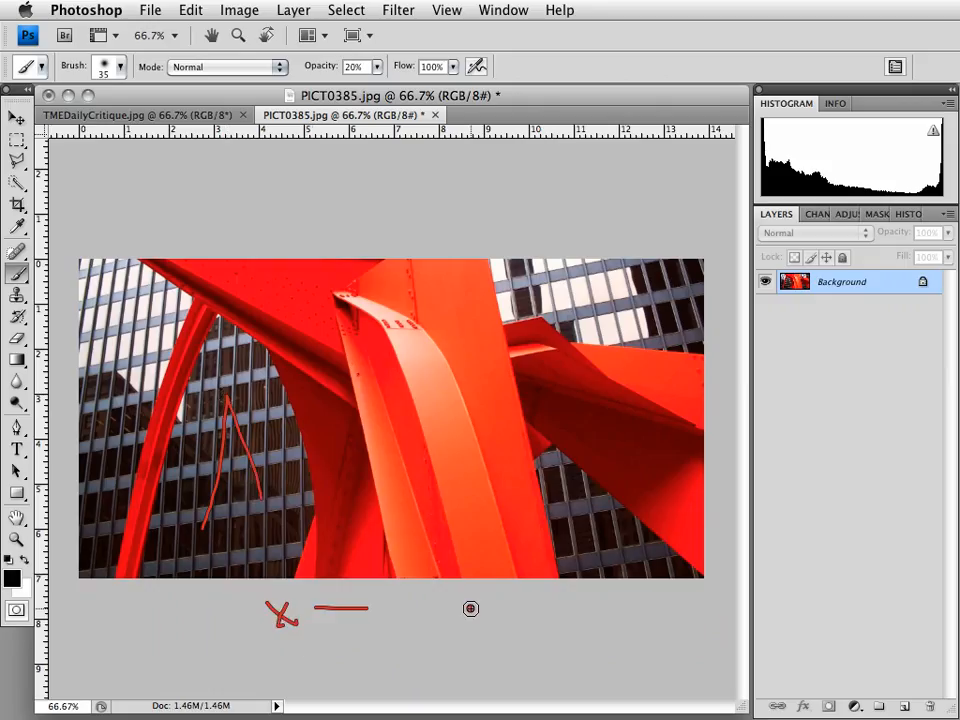
- Sketch red Y and Z marks and a peak mark below the cropped strip
drag(465, 600, 485, 620)
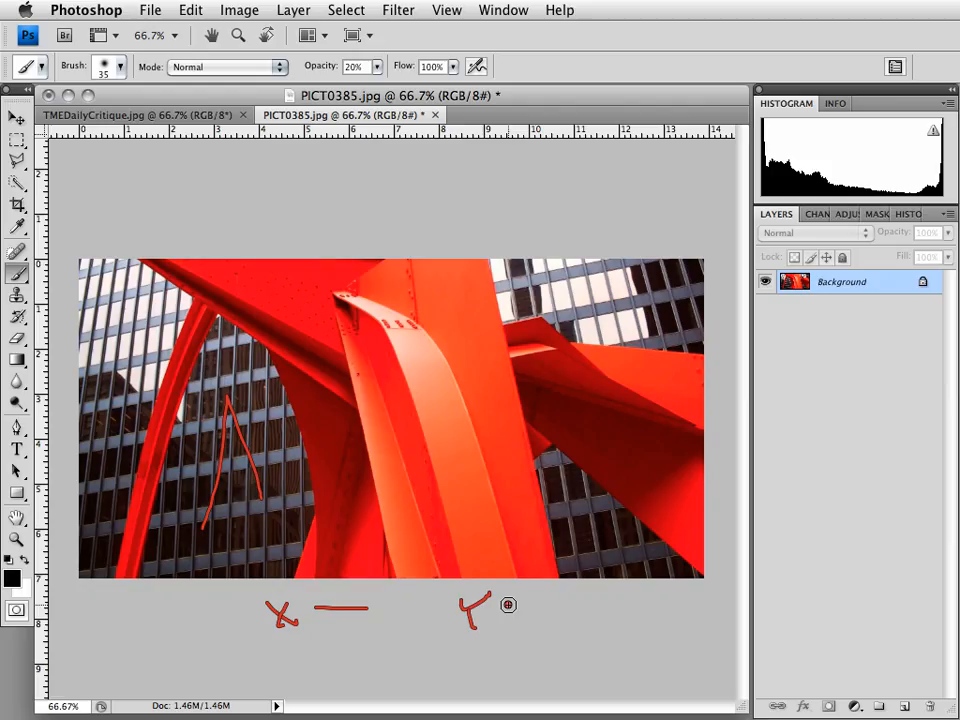
drag(515, 605, 630, 643)
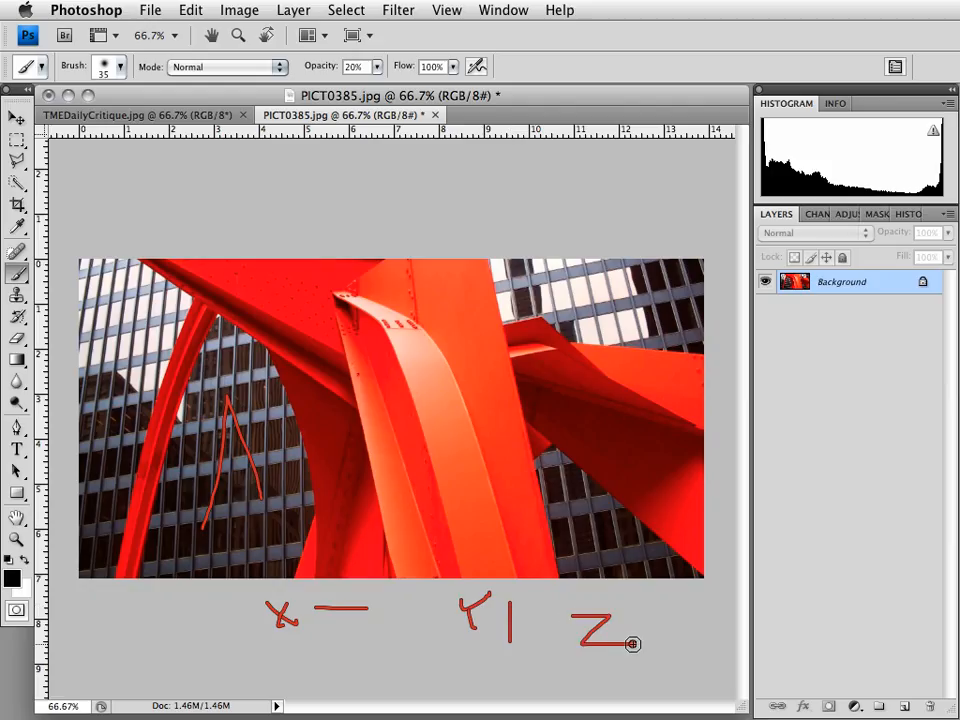
drag(650, 645, 660, 588)
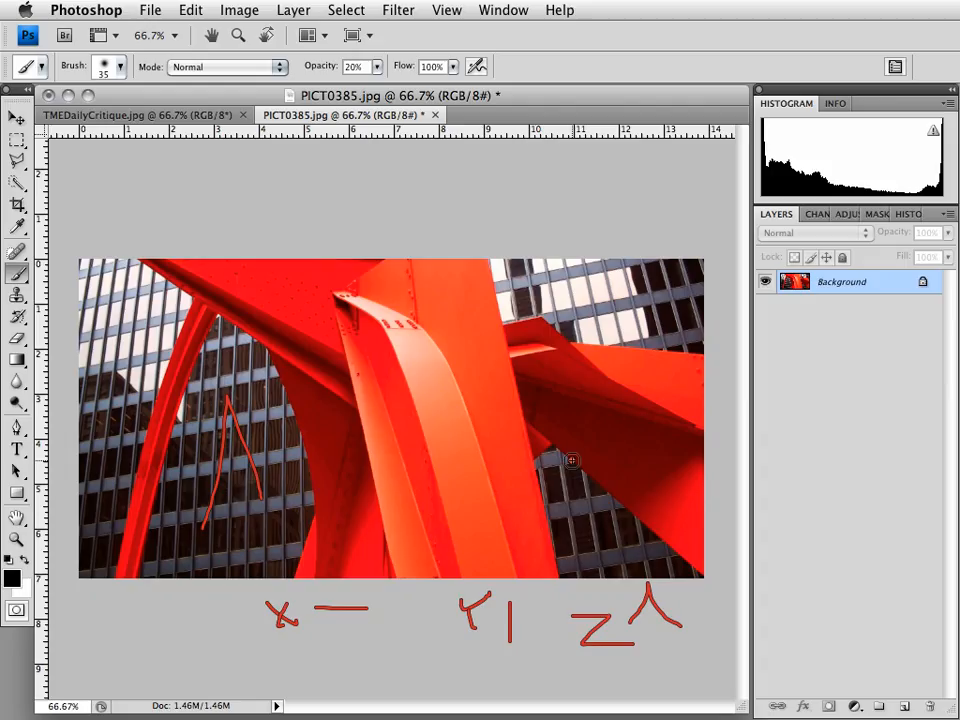
mouse_move(445, 495)
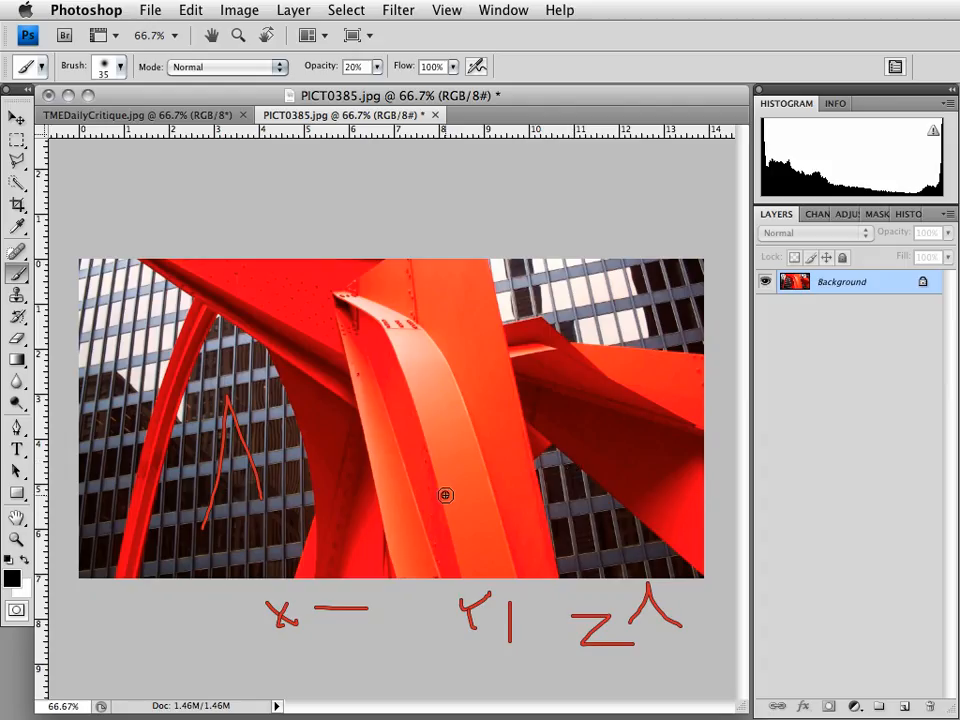
mouse_move(508, 569)
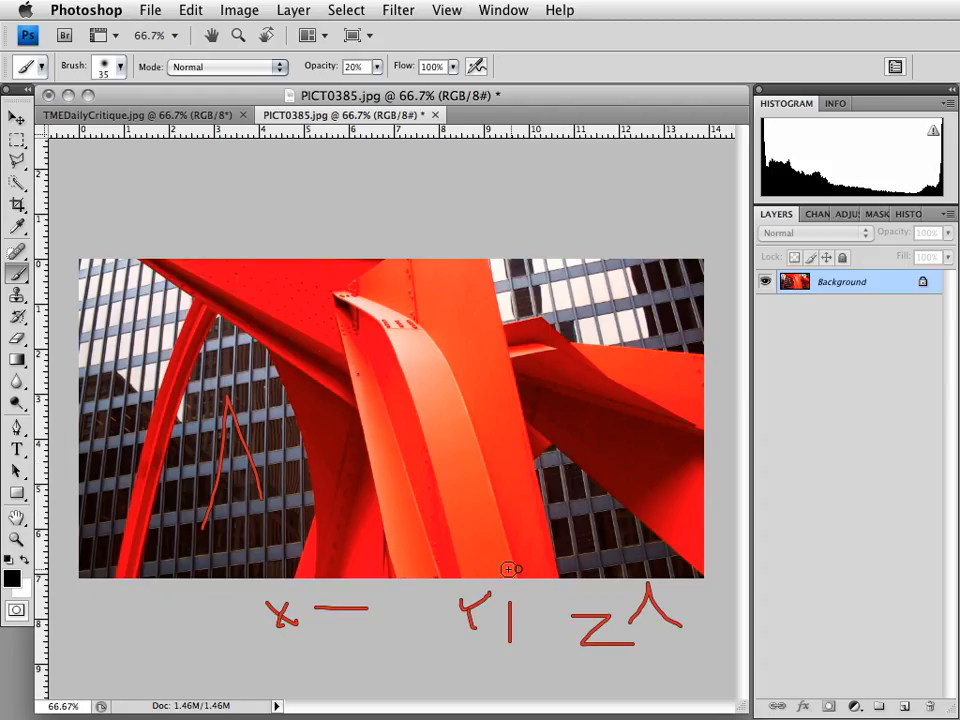
drag(255, 560, 188, 445)
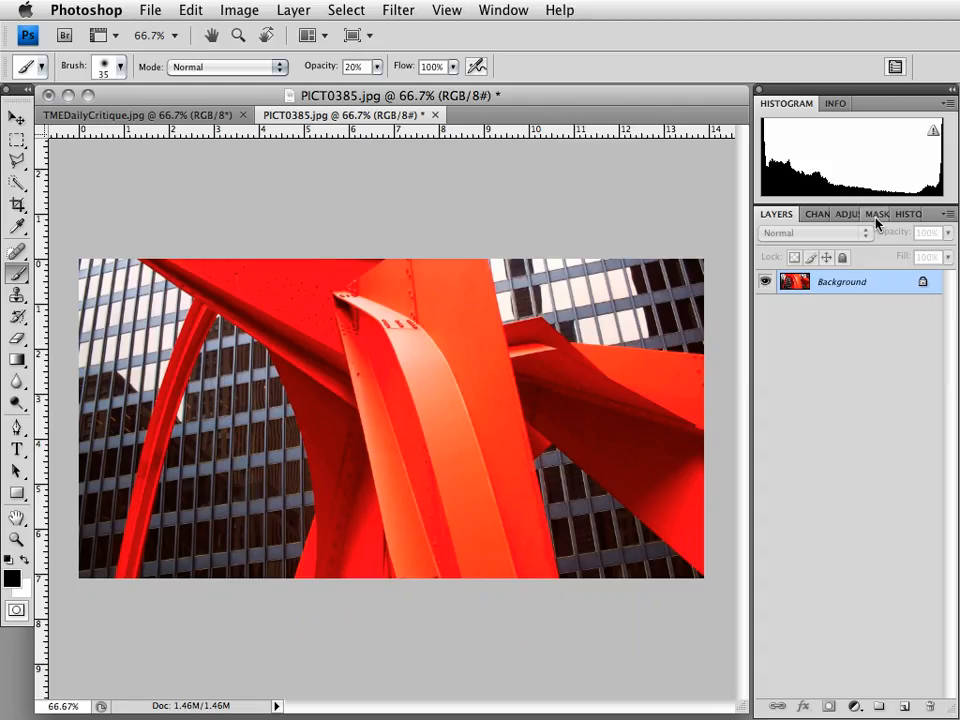
mouse_move(877, 213)
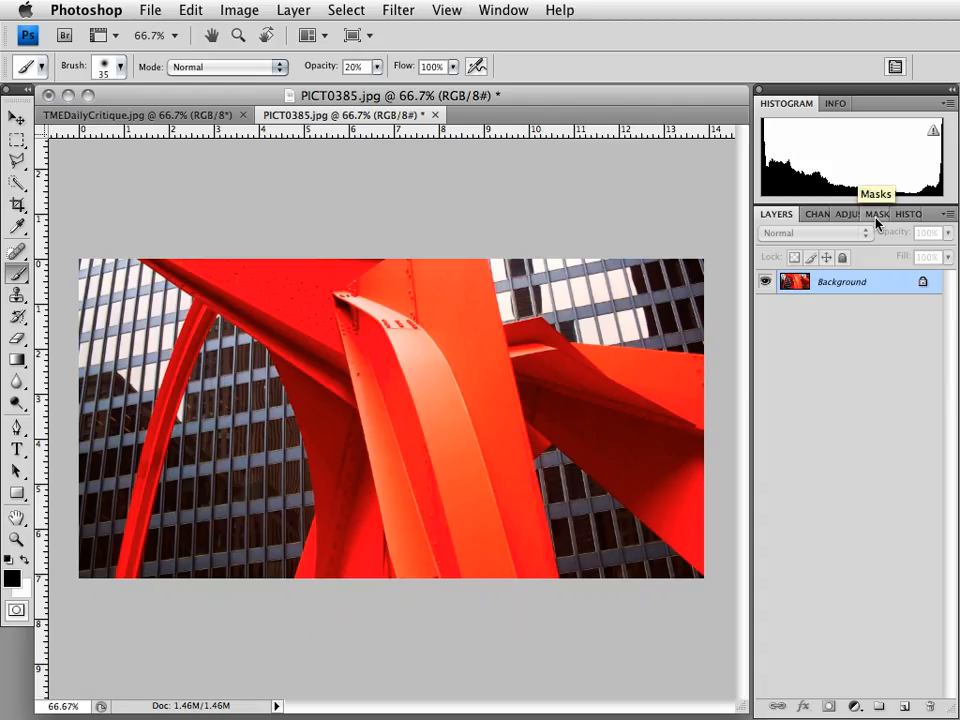
- Add a Color Balance layer with Highlights shifted toward Blue
click(834, 214)
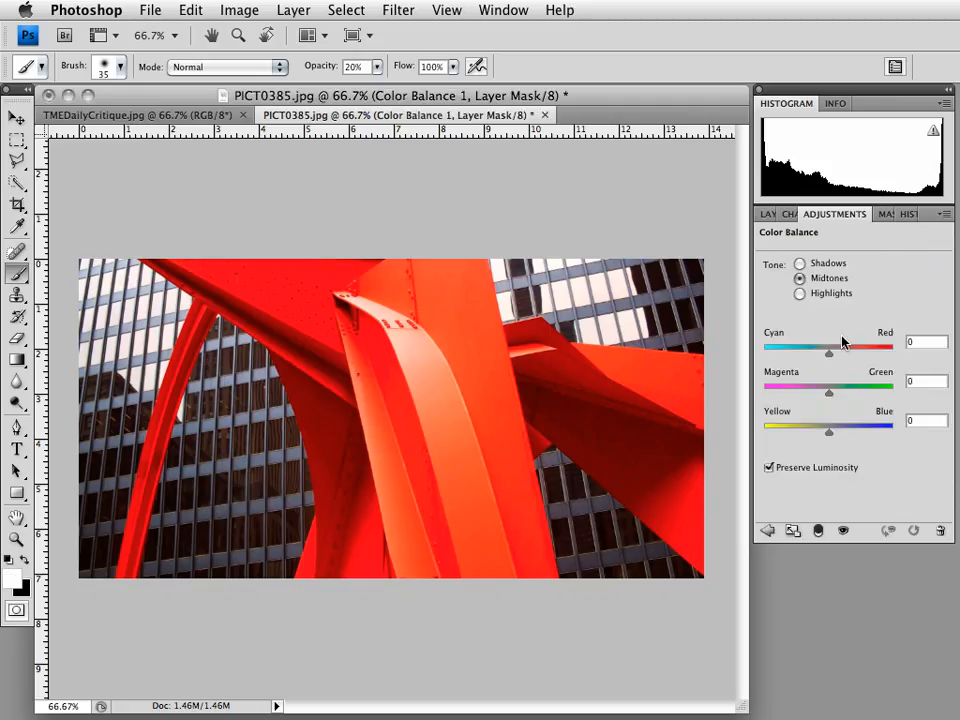
click(800, 293)
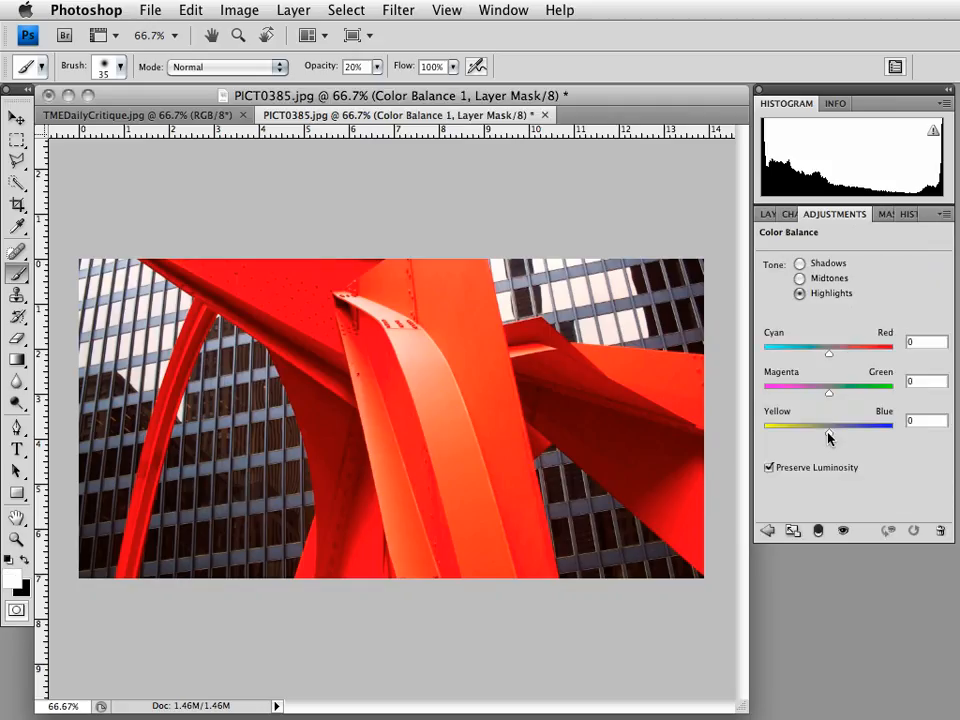
drag(828, 427, 847, 427)
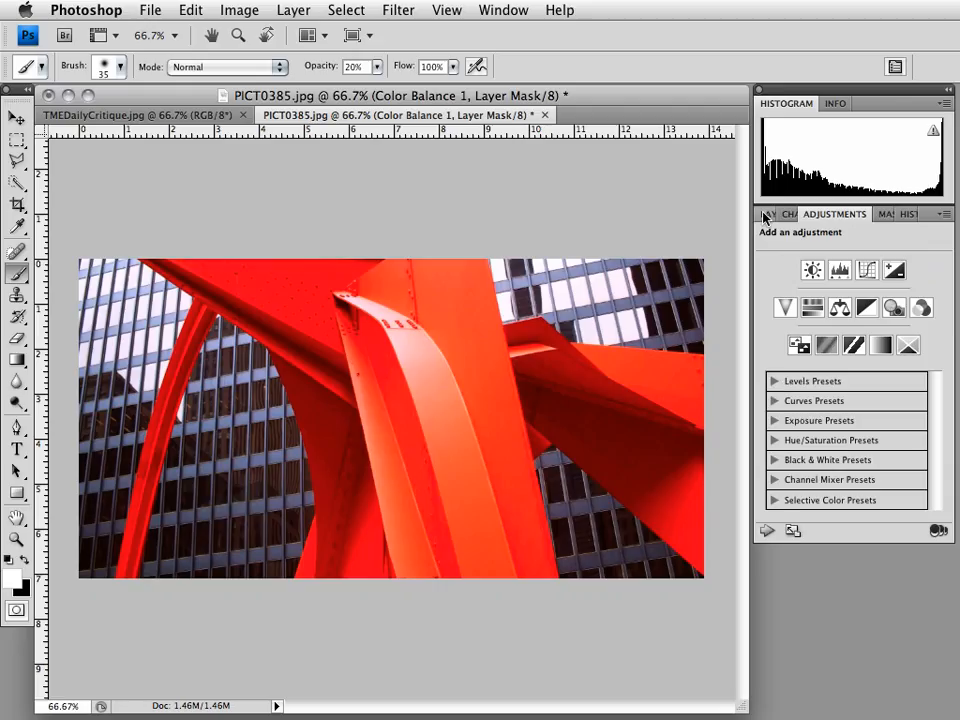
- Show the Layers panel listing Color Balance 1 above the Background
click(777, 213)
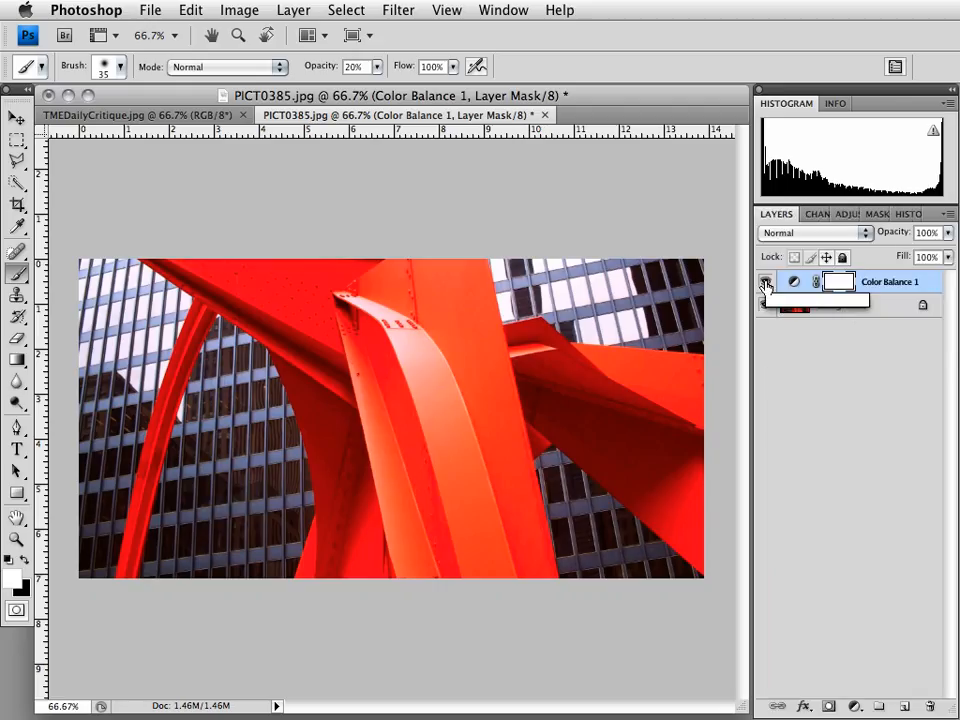
mouse_move(766, 282)
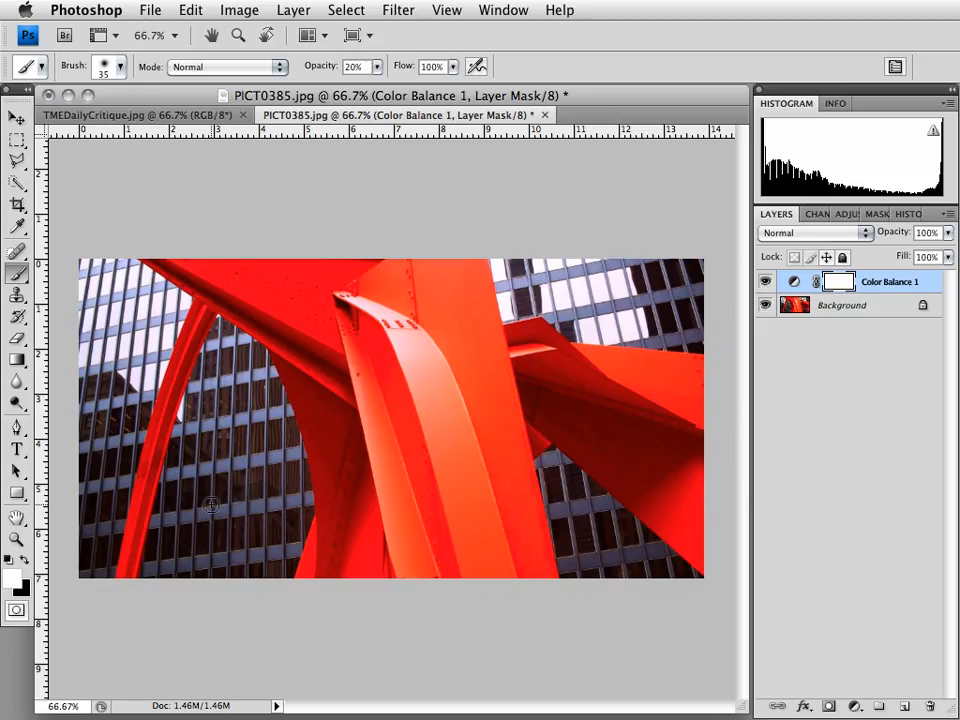
- Draw a red curve across the dark building glass inside the left arch
drag(210, 430, 290, 485)
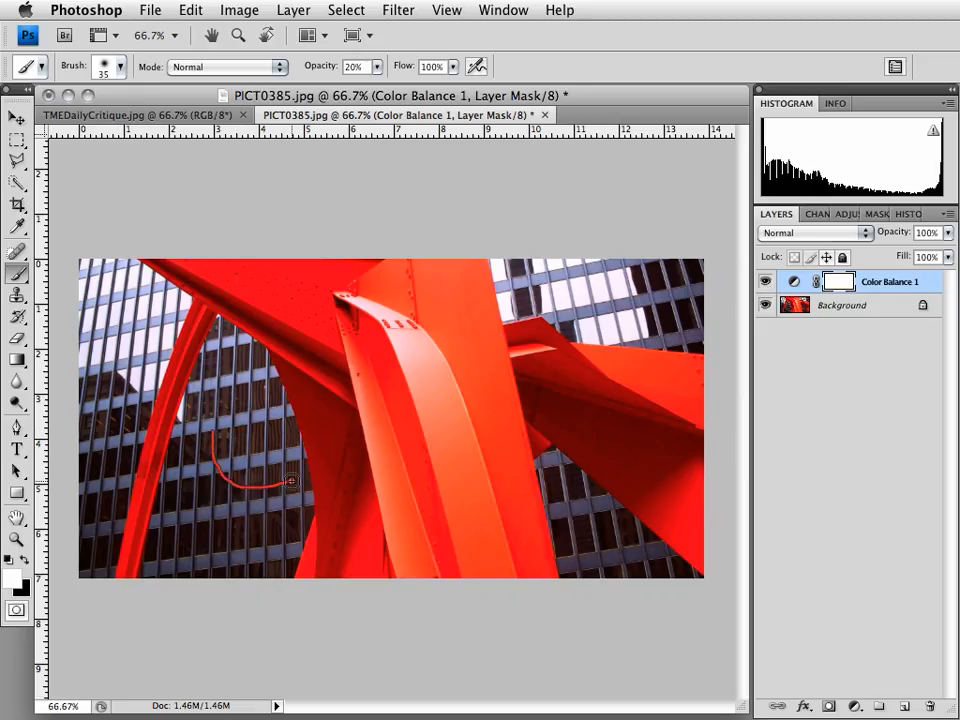
mouse_move(255, 430)
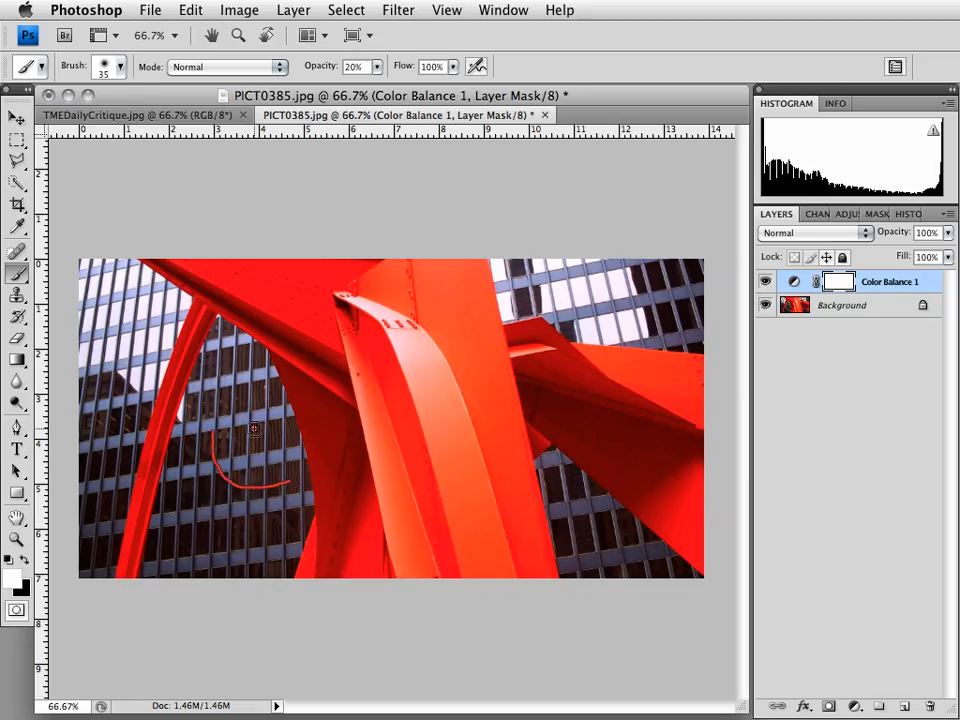
mouse_move(264, 462)
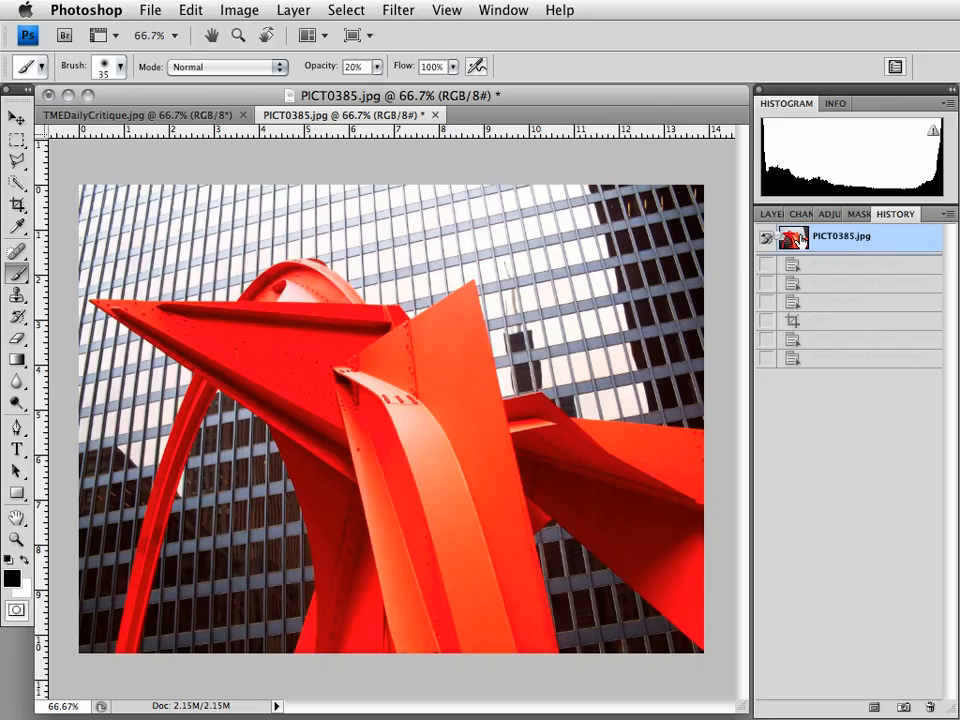
mouse_move(767, 232)
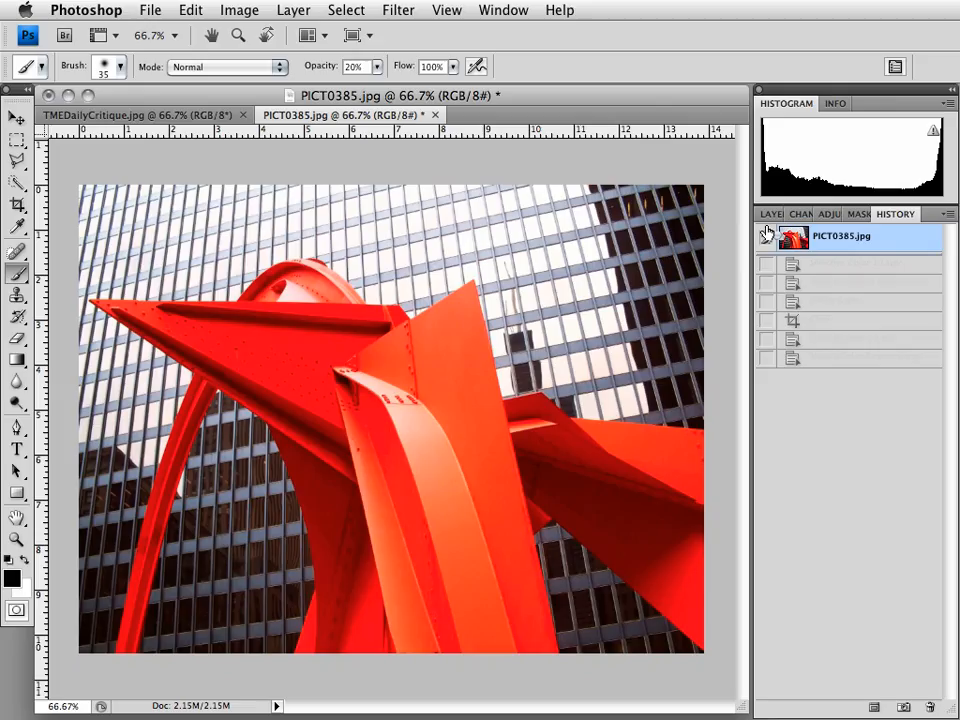
- Revert to the 'Modify Color Balance Layer' history state, removing the red curve
click(771, 213)
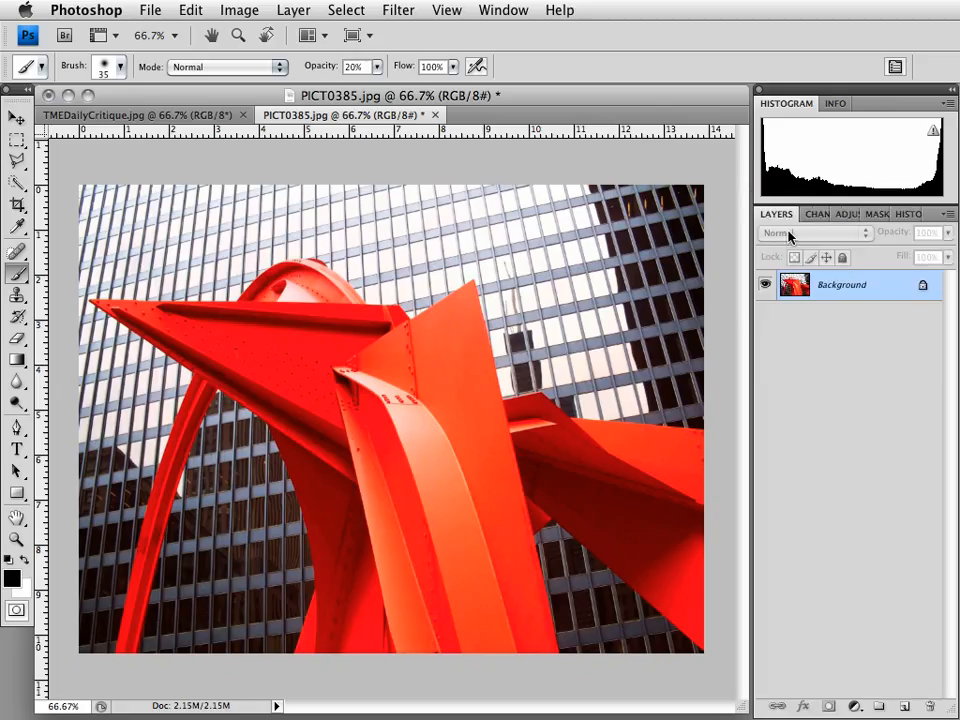
click(895, 213)
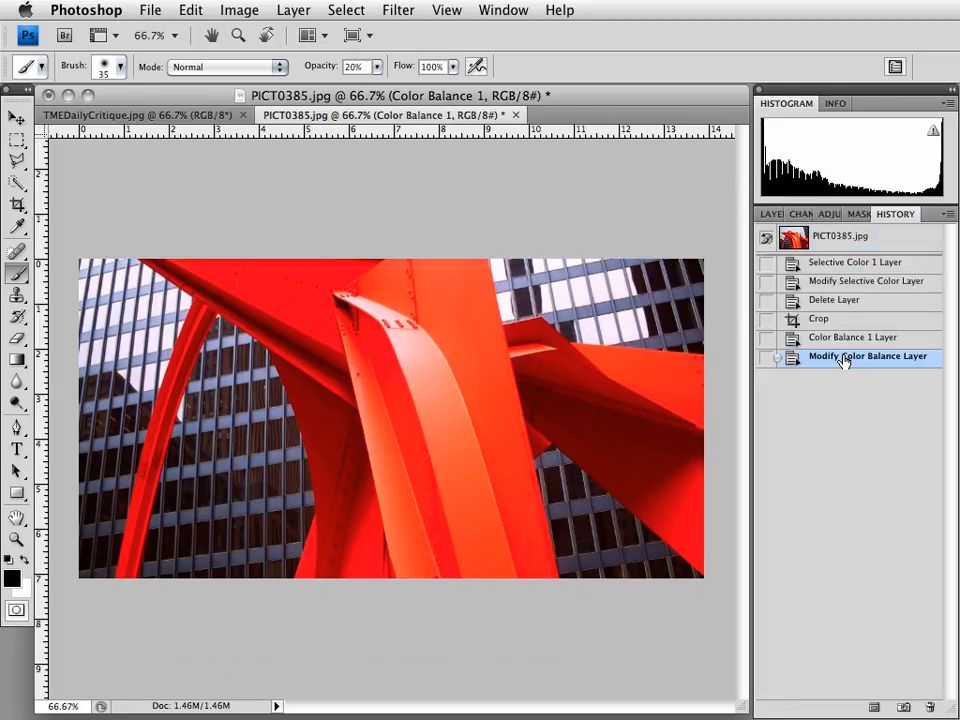
click(868, 356)
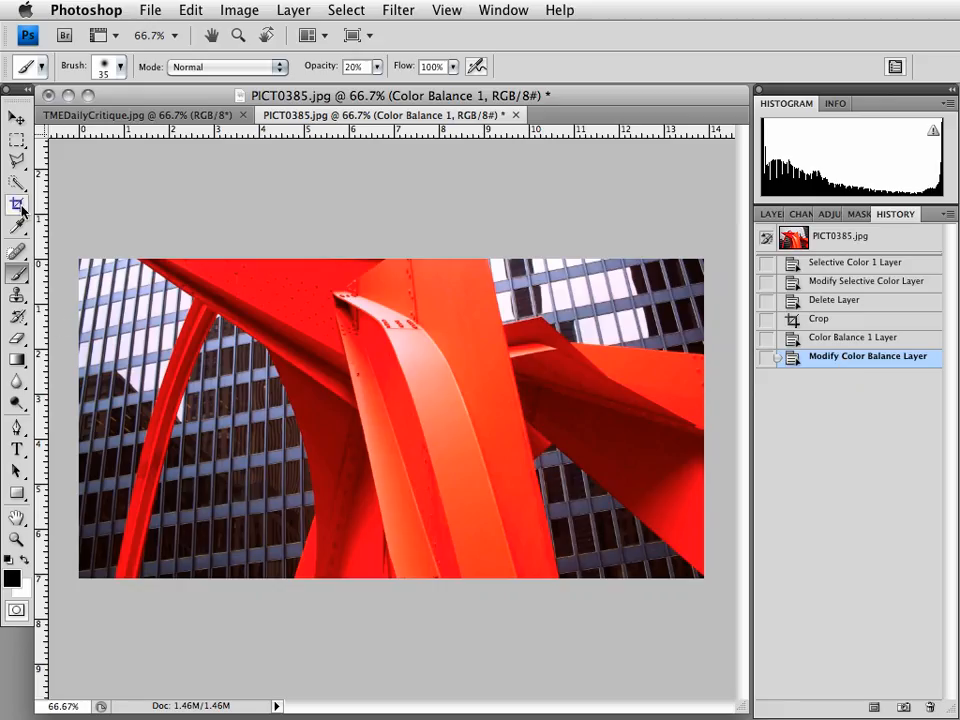
- Switch to the Crop tool for a near-square crop around the left arch
click(17, 204)
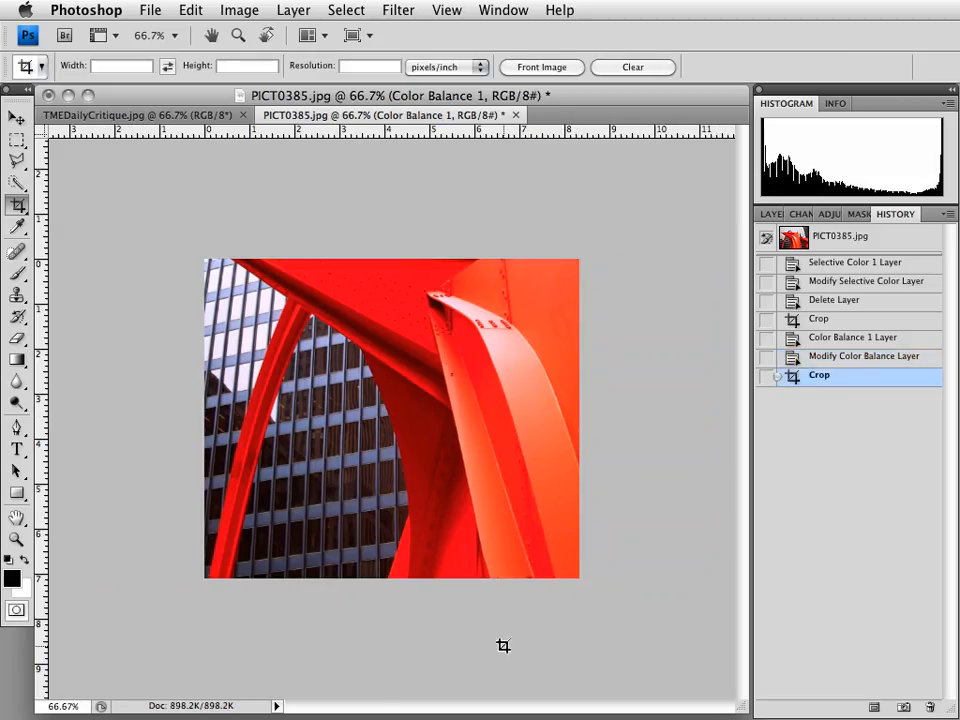
mouse_move(250, 344)
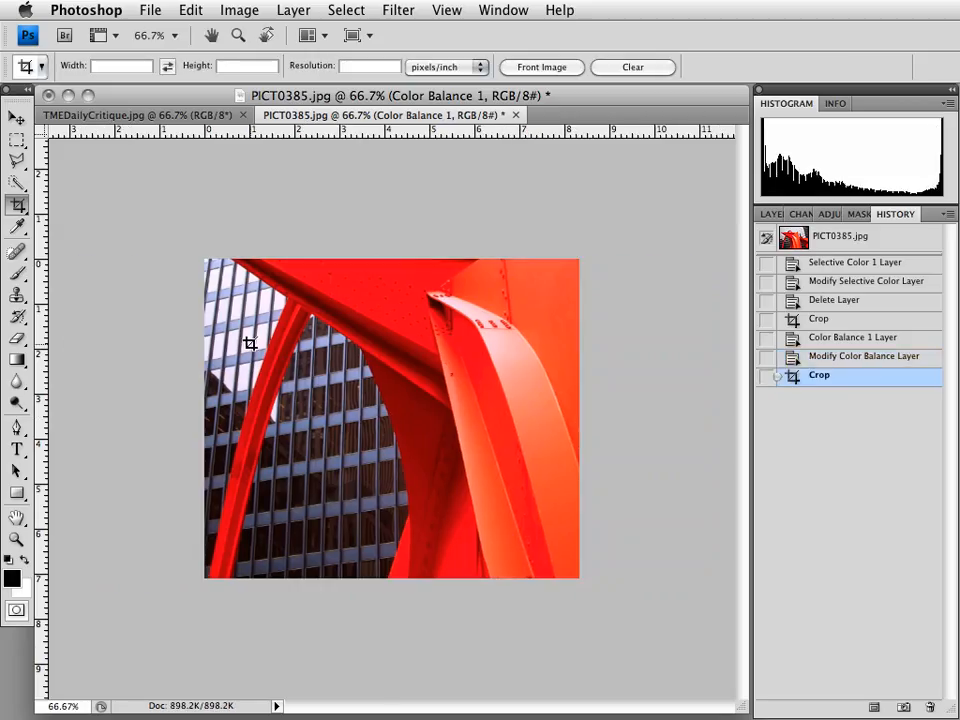
mouse_move(511, 415)
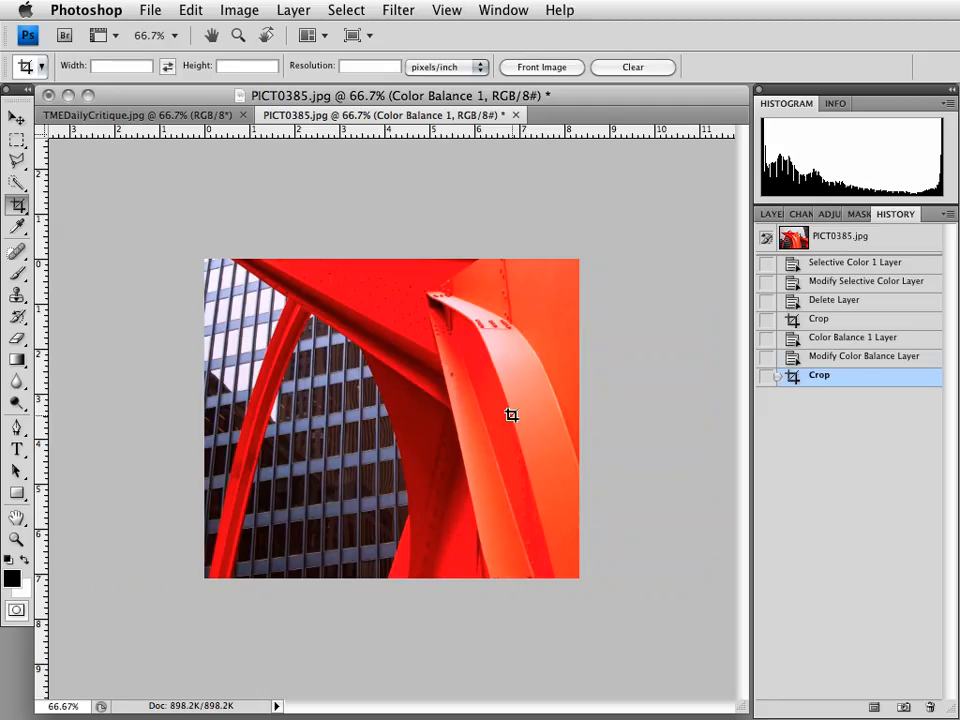
mouse_move(530, 477)
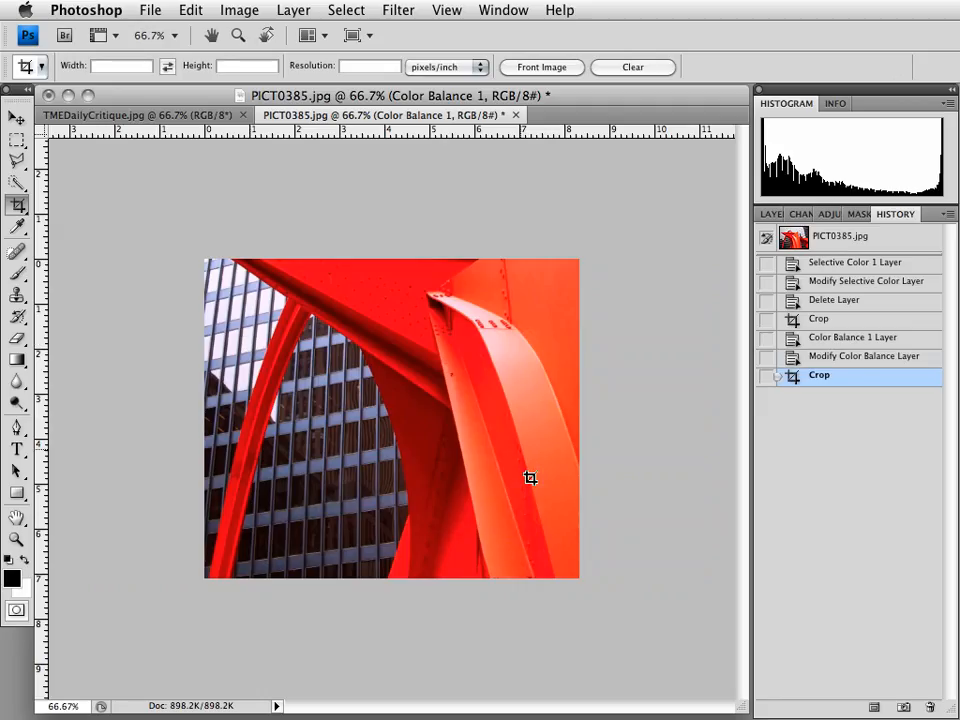
mouse_move(505, 344)
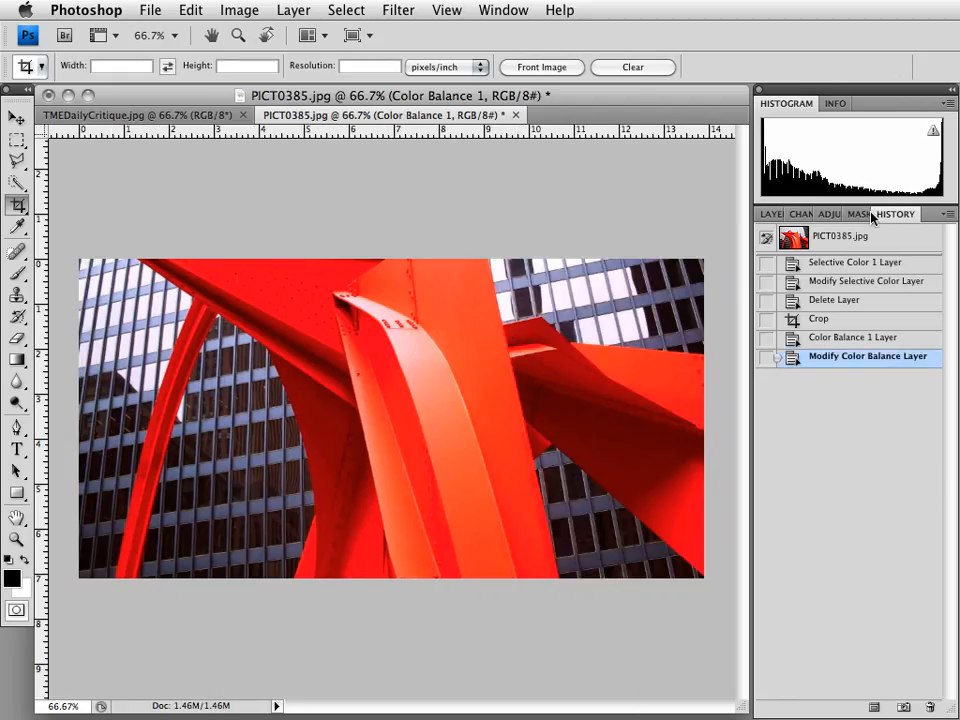
mouse_move(800, 214)
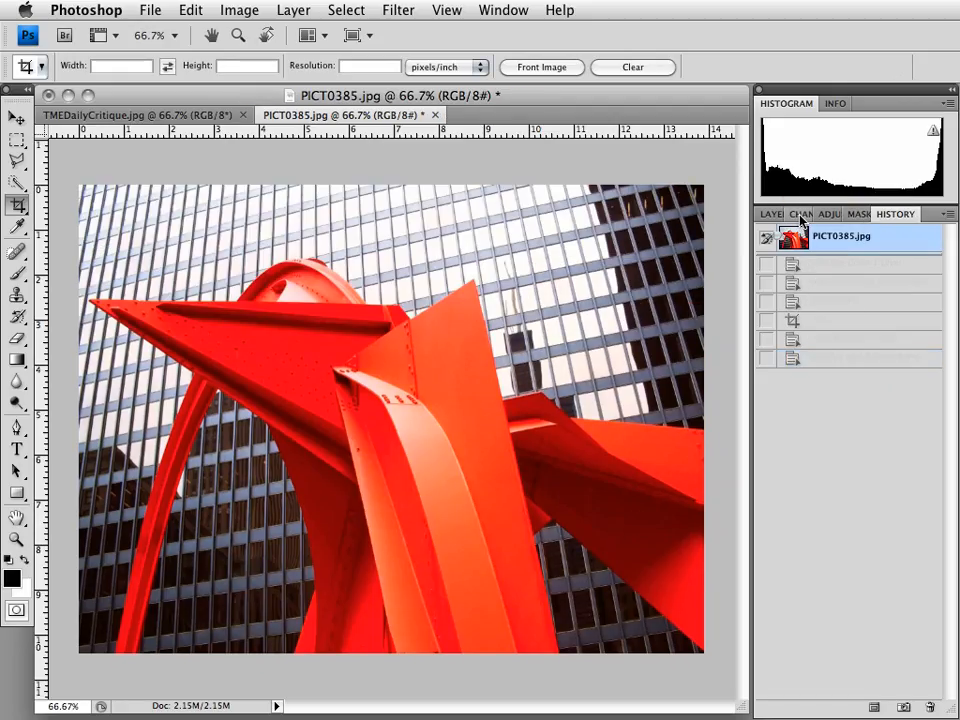
mouse_move(800, 214)
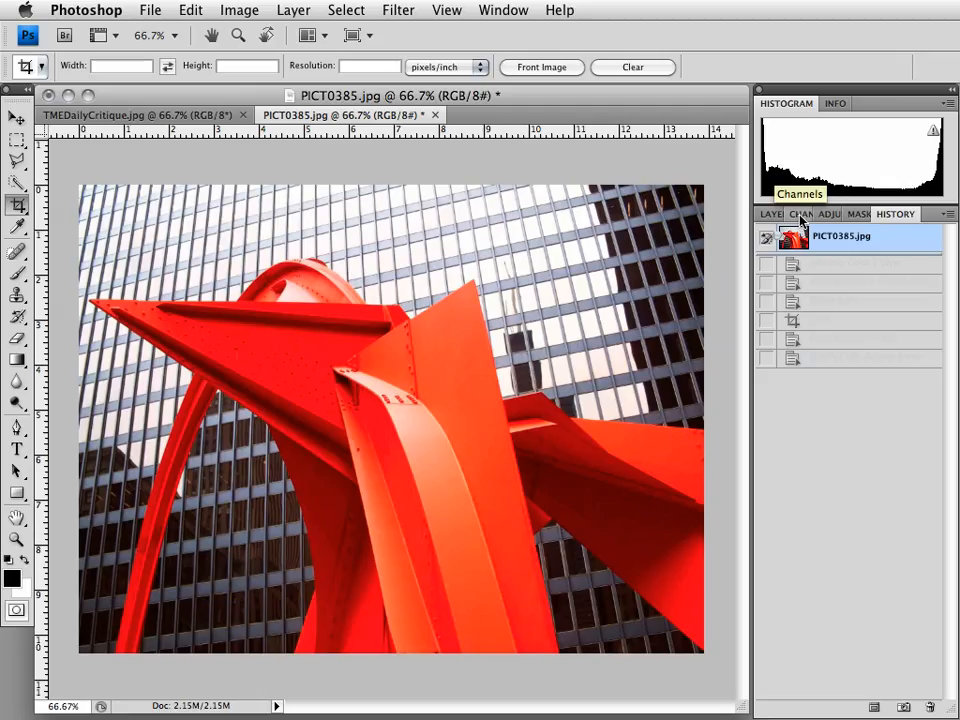
- In the Channels panel, view the Red channel, then the Green channel alone
click(810, 213)
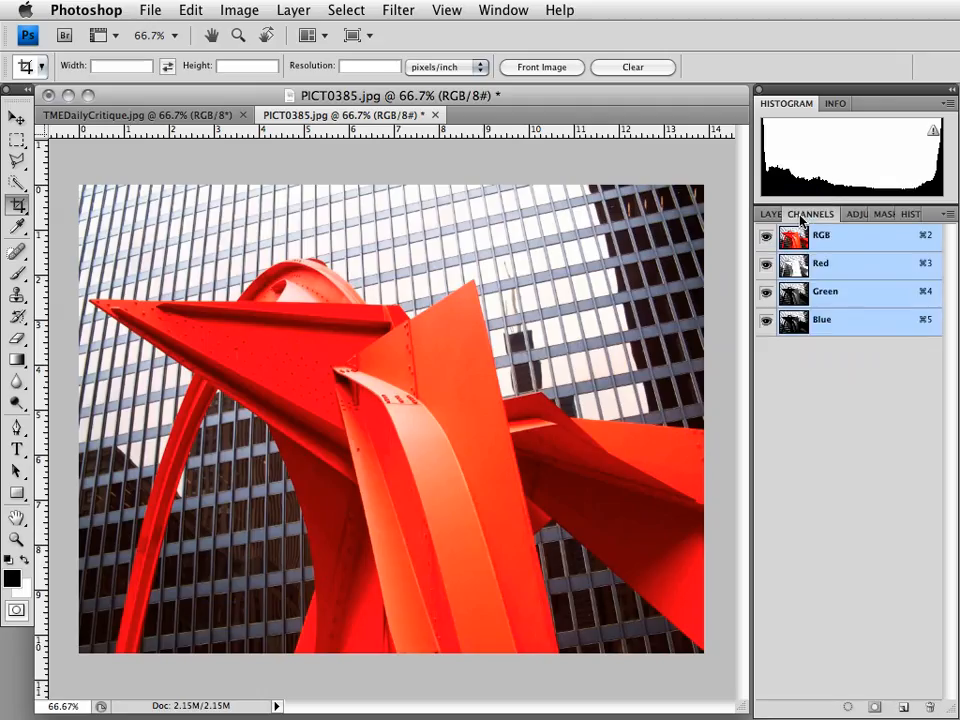
click(820, 263)
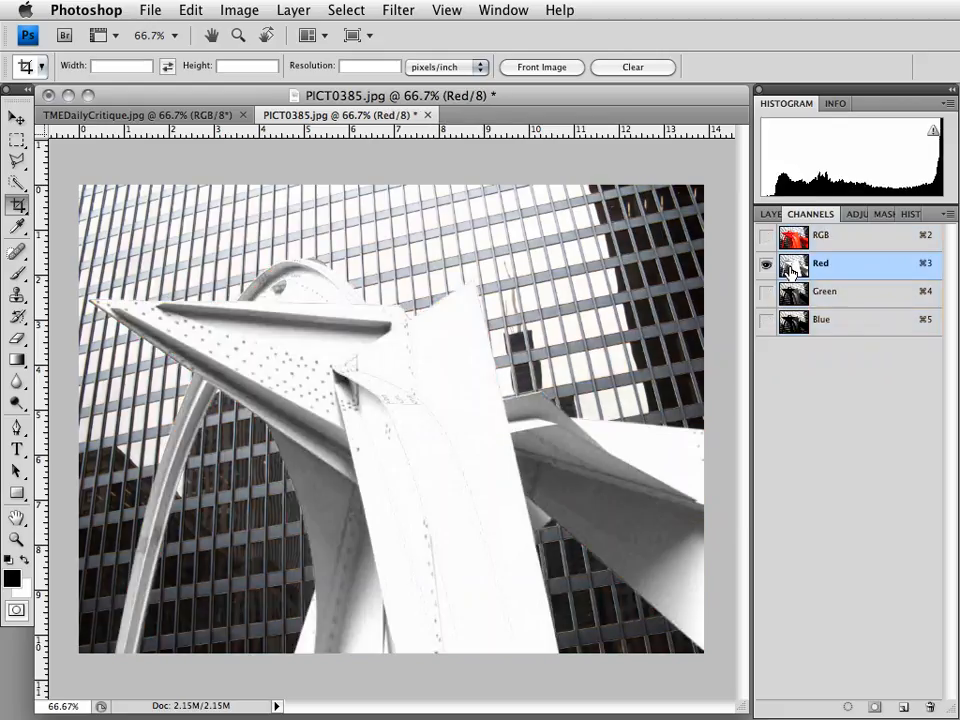
mouse_move(793, 291)
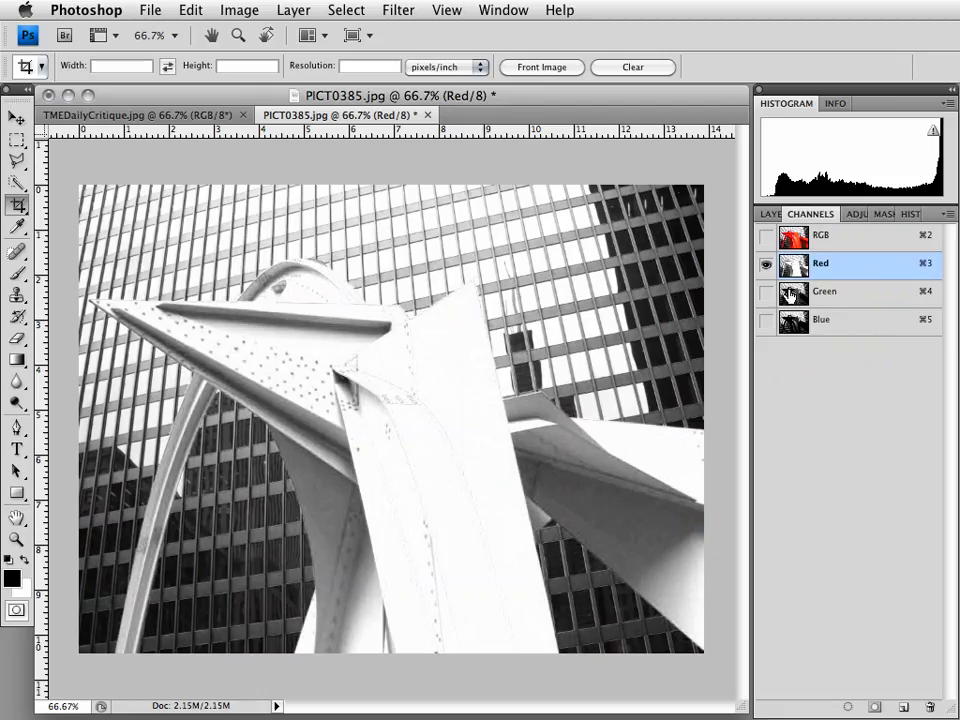
click(825, 291)
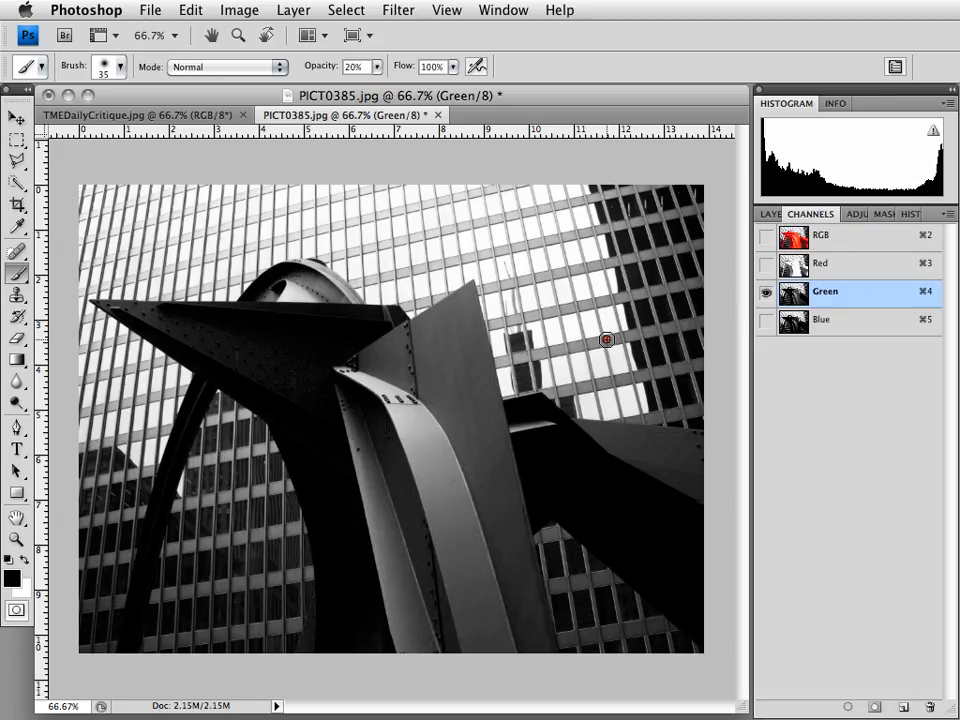
mouse_move(597, 352)
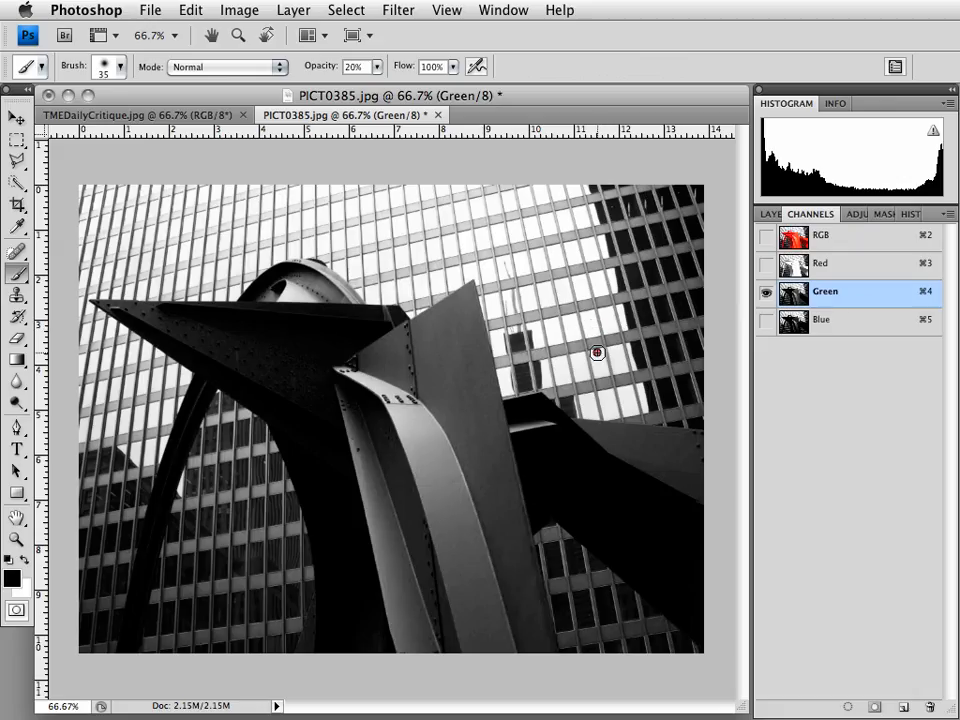
drag(105, 275, 597, 352)
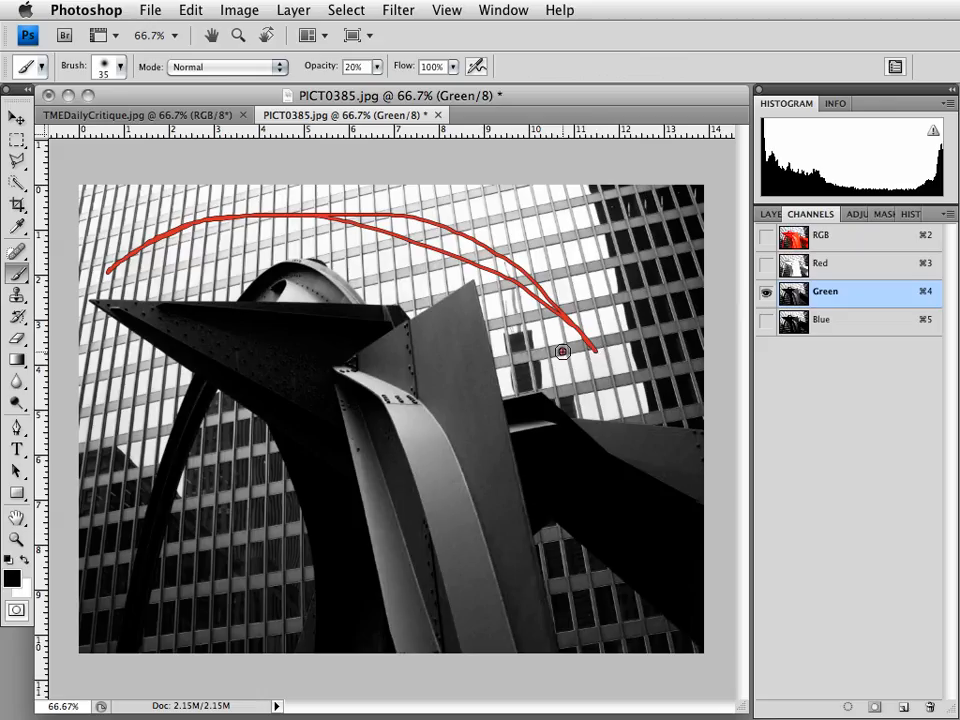
mouse_move(375, 281)
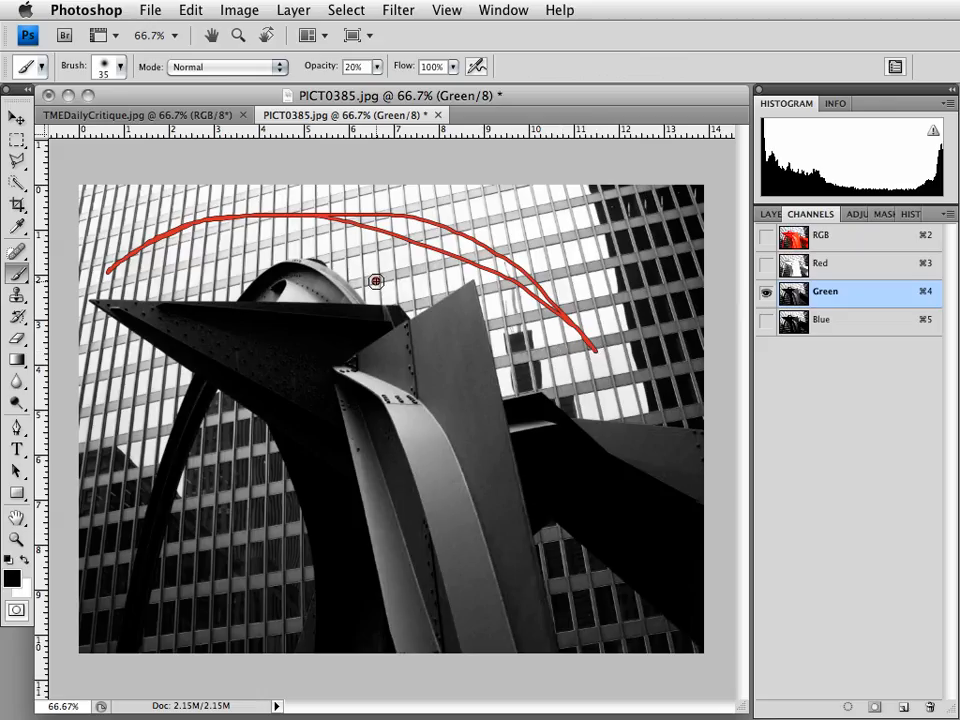
mouse_move(590, 345)
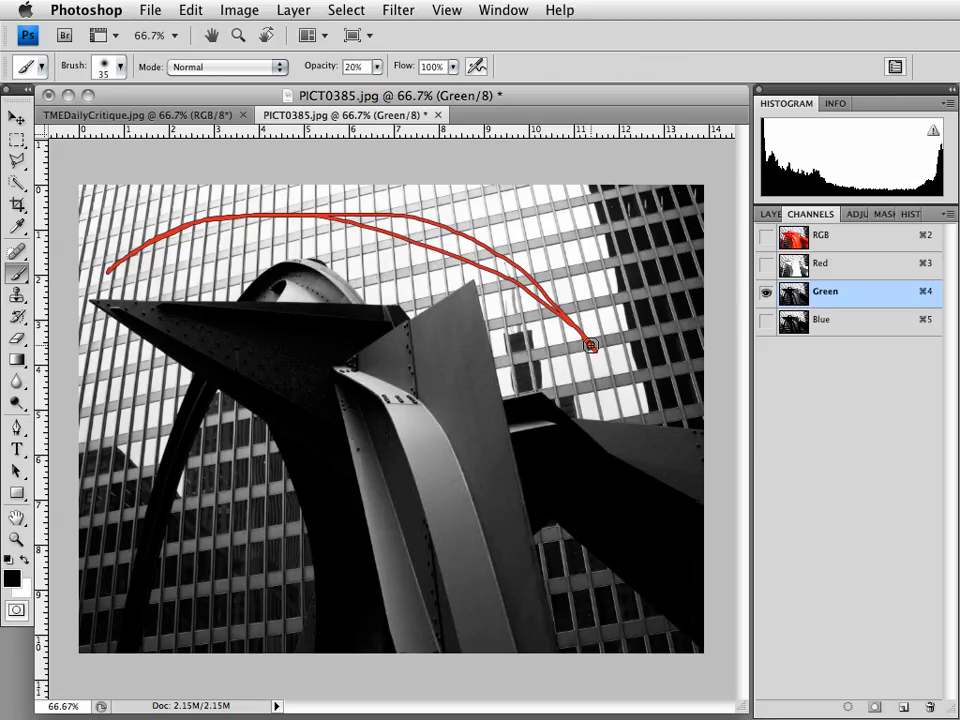
drag(590, 345, 203, 229)
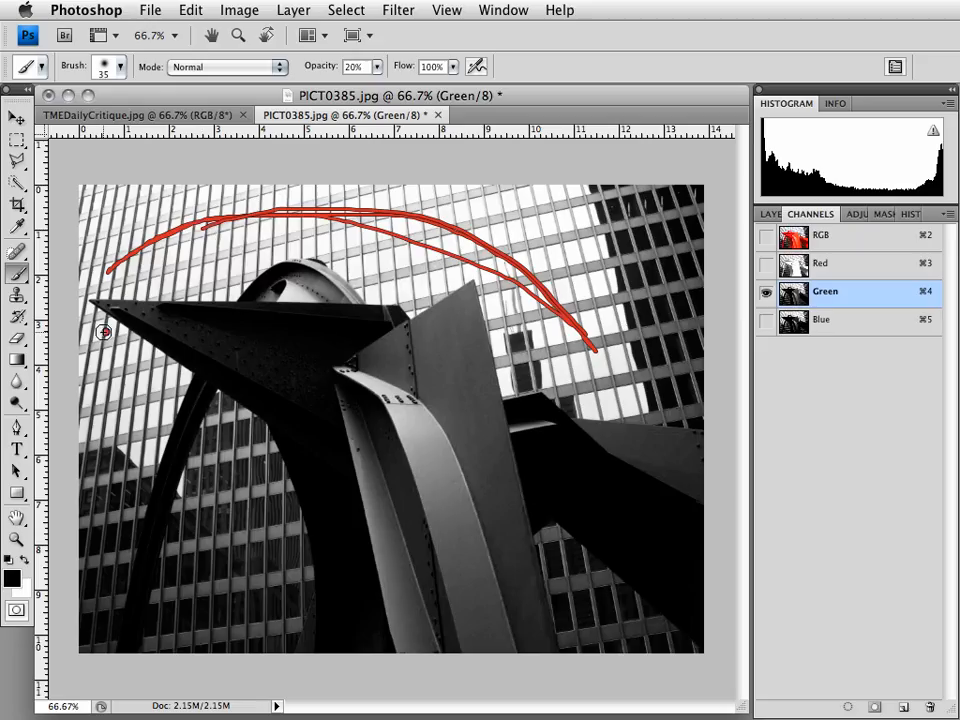
drag(90, 330, 655, 363)
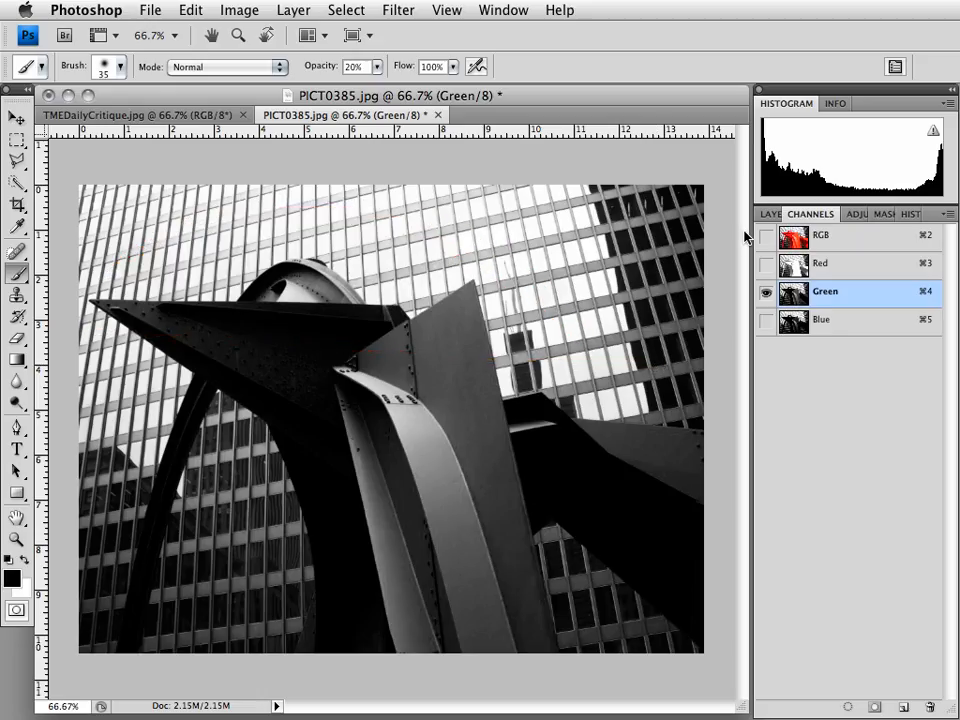
click(771, 213)
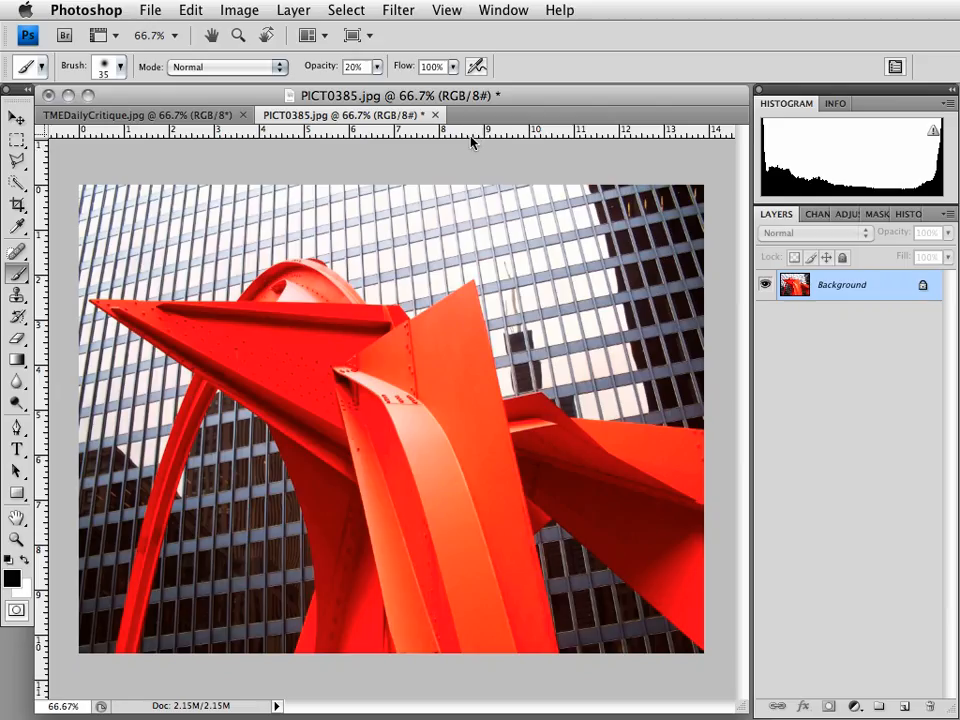
- Switch to the TMEDailyCritique.jpg title card document
click(135, 114)
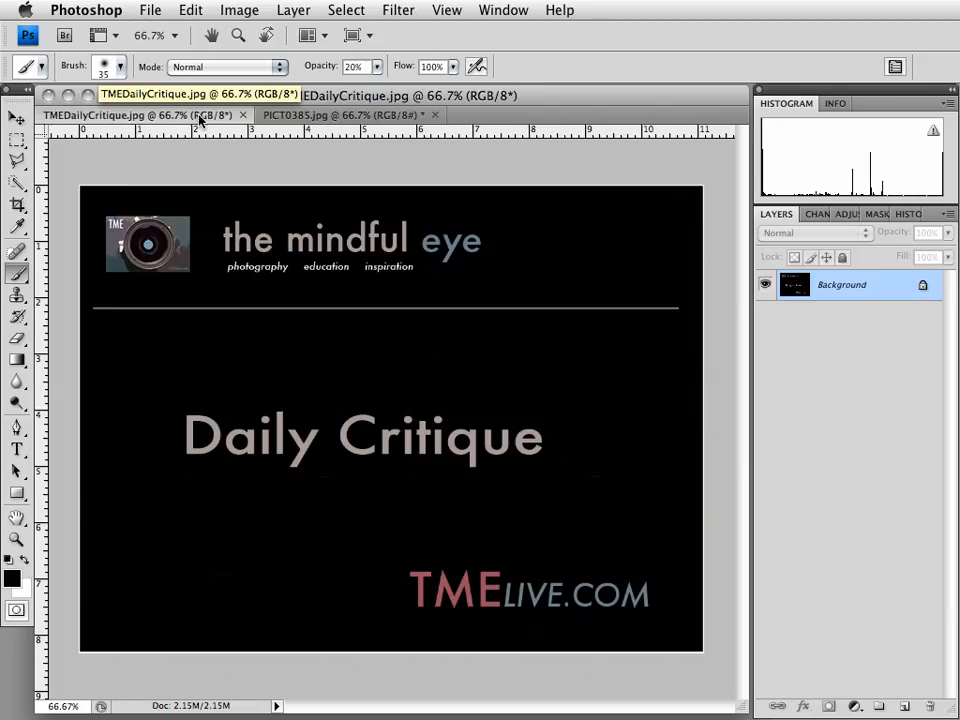